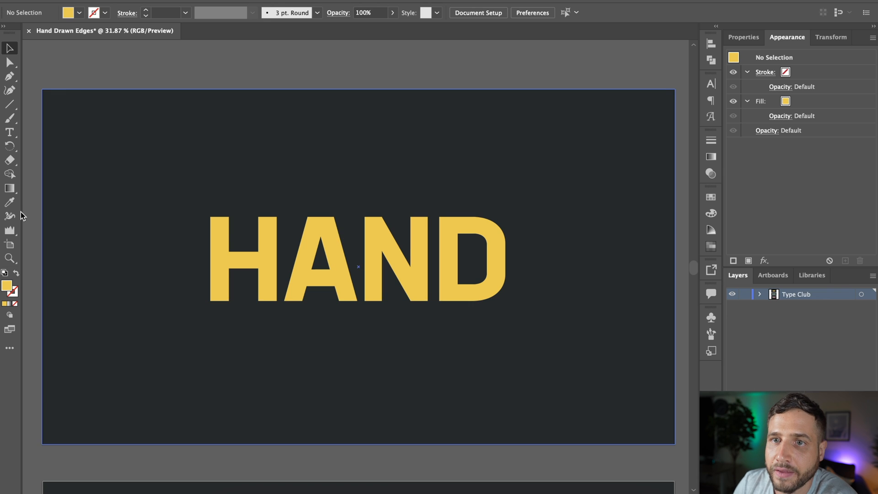
Step: Convert the yellow HAND text to outlined letter shapes via Create Outlines
click(363, 241)
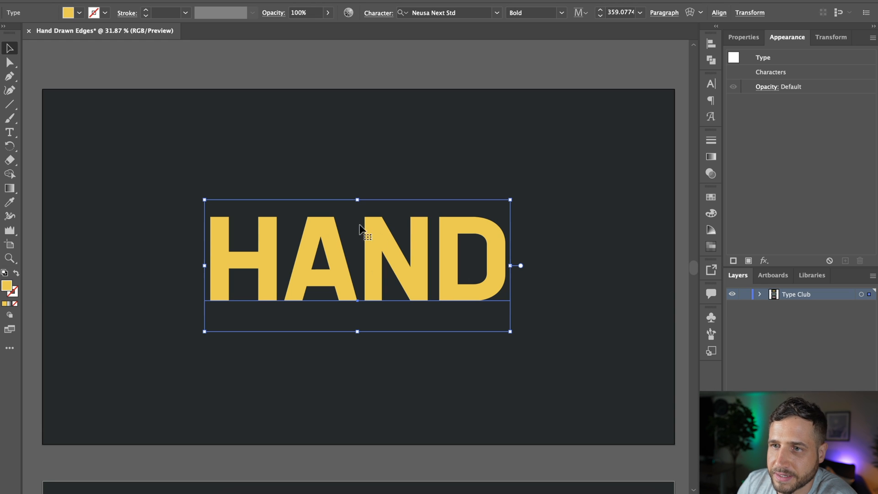
mouse_move(361, 240)
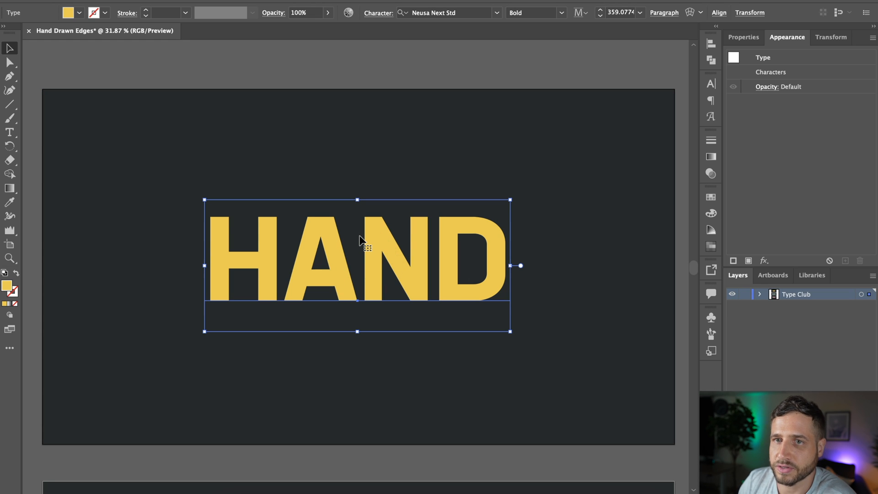
right_click(361, 240)
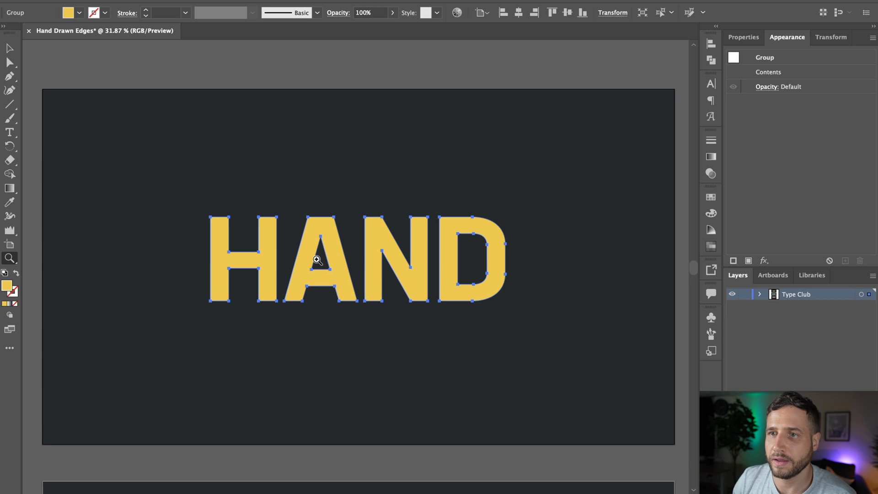
click(316, 259)
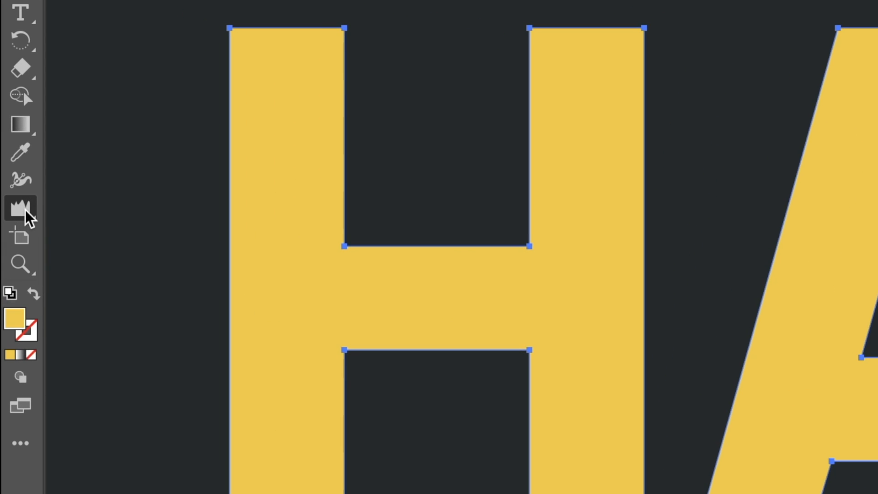
Step: Make the Wrinkle Tool active from the distortion tool group
click(21, 208)
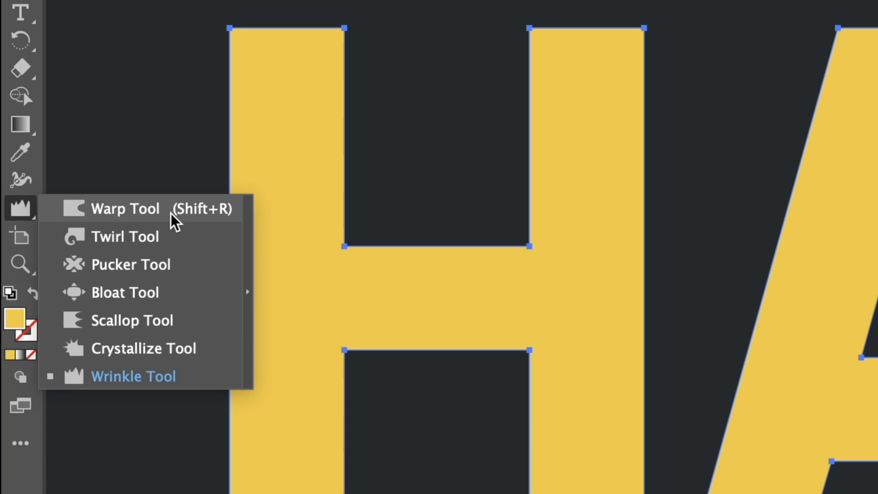
mouse_move(84, 288)
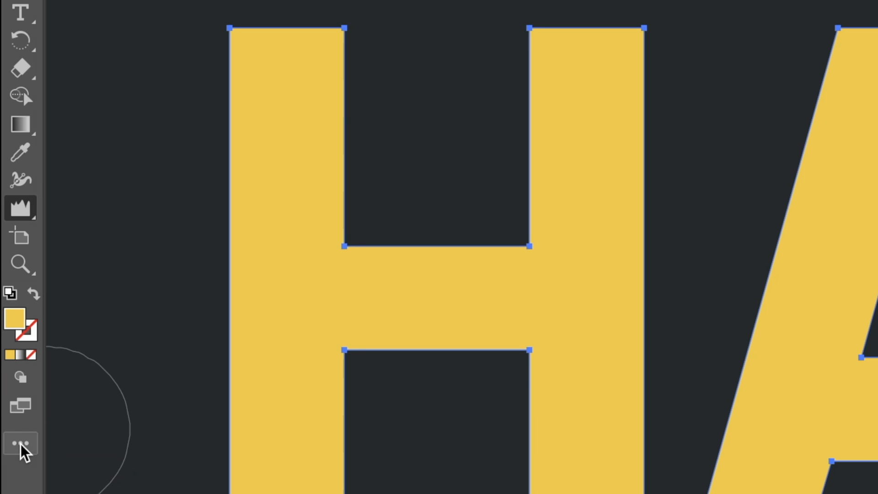
click(21, 443)
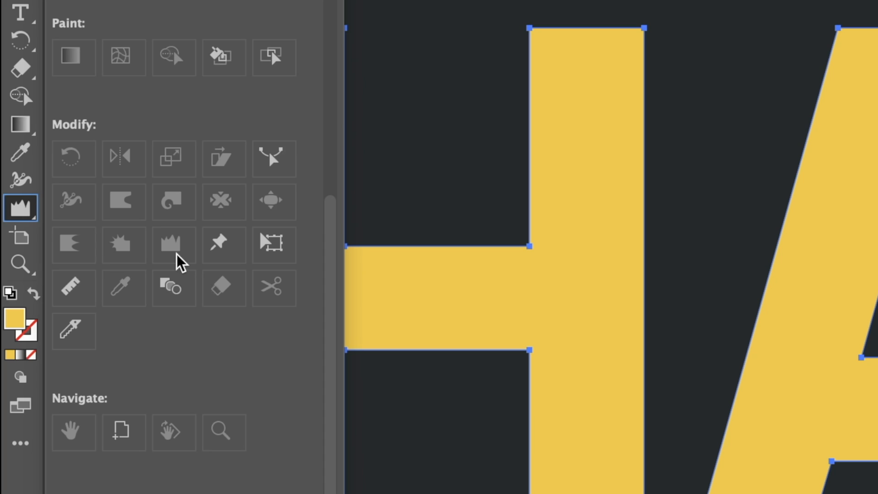
mouse_move(192, 248)
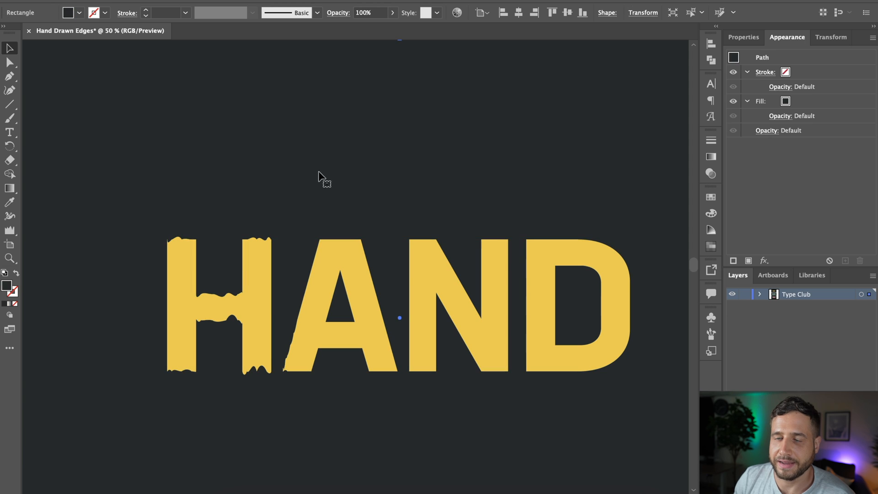
Step: Roughen the edges of the H and the A's left edge with the Wrinkle Tool
click(331, 278)
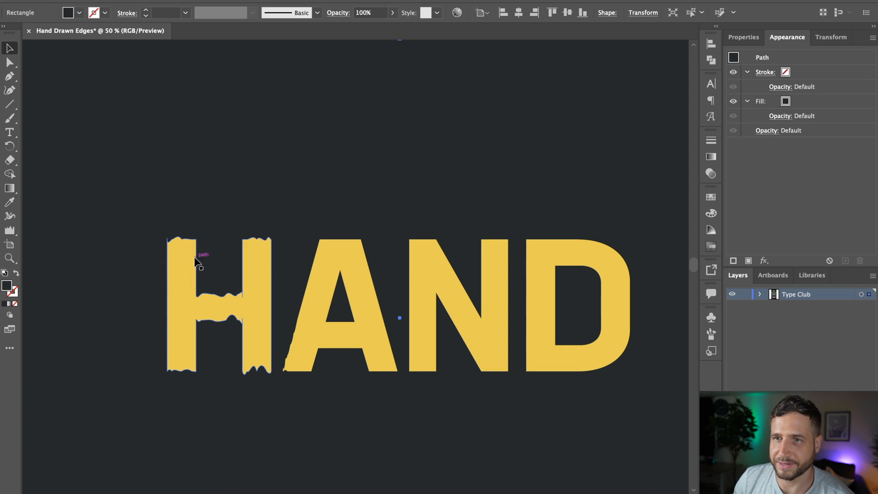
mouse_move(210, 300)
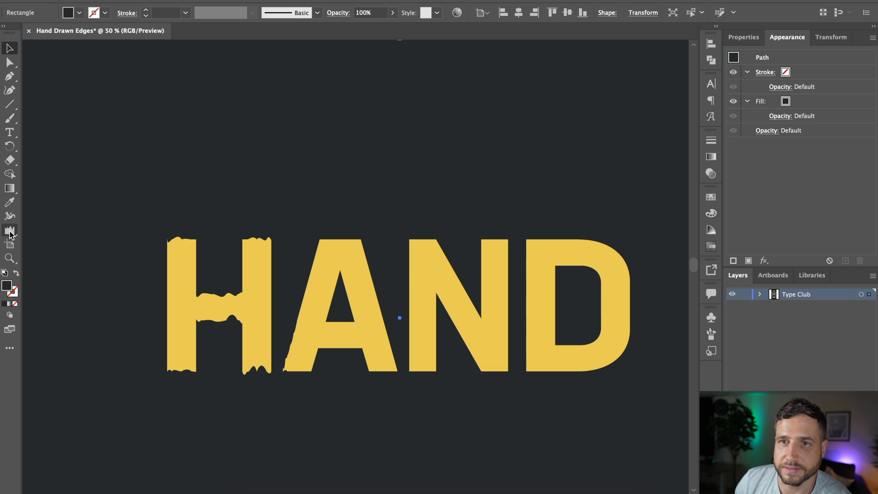
Step: Revise the Wrinkle Tool brush, raising its width to 1000 px and adjusting height
double_click(10, 230)
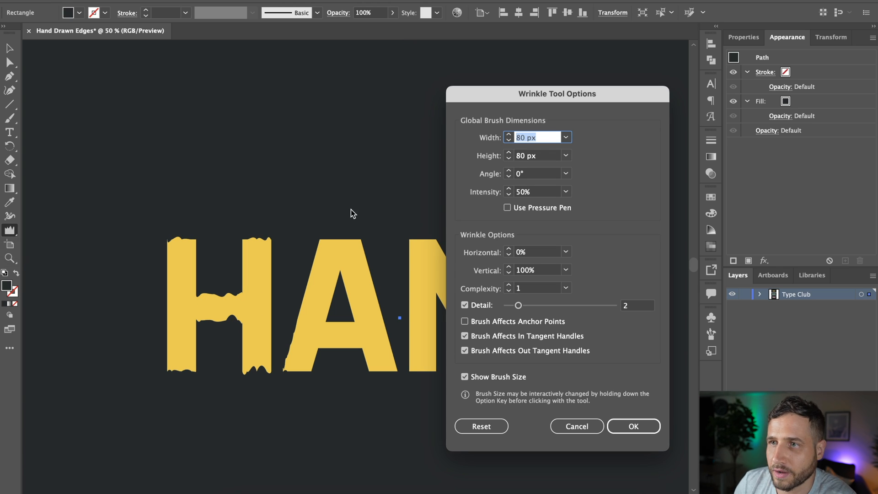
drag(557, 93, 588, 89)
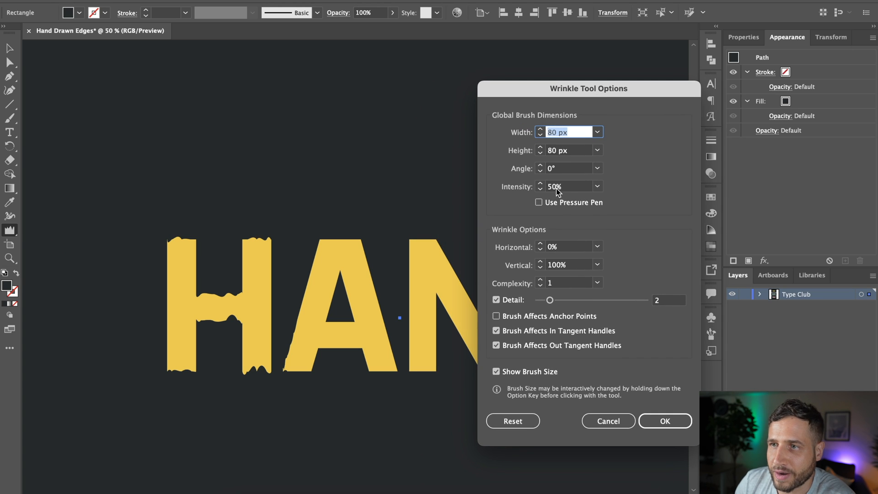
click(567, 186)
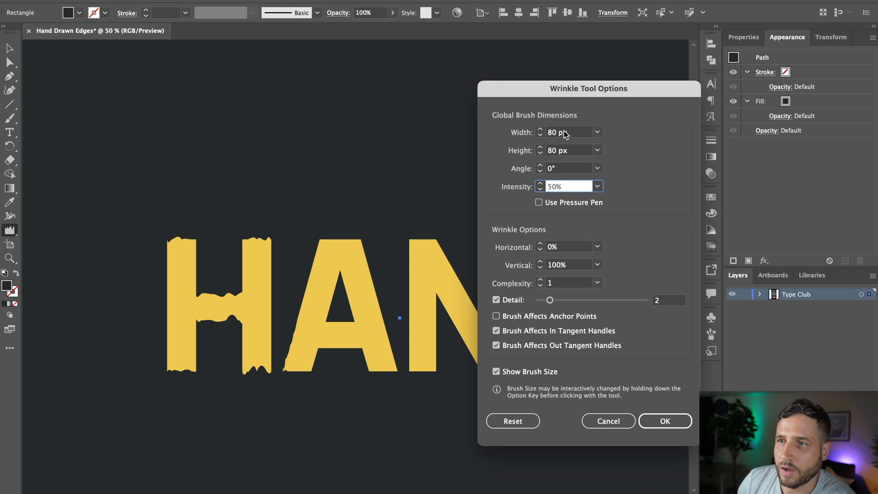
click(565, 132)
text(1000)
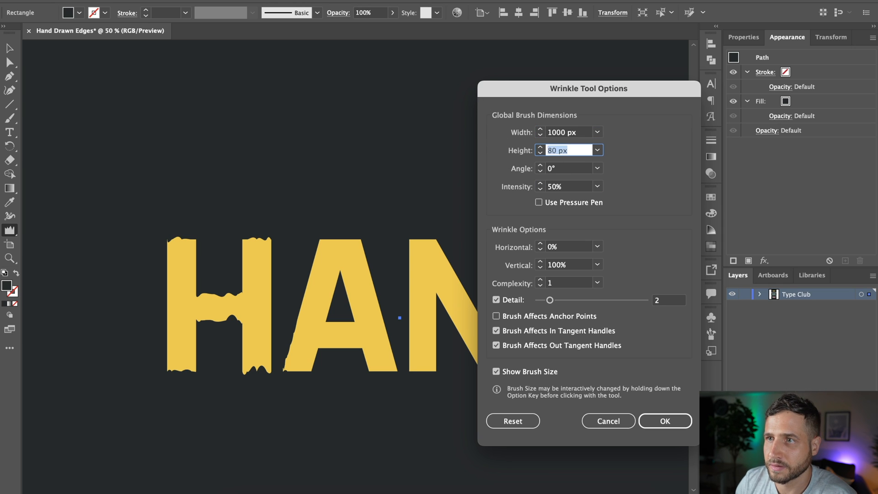
click(664, 420)
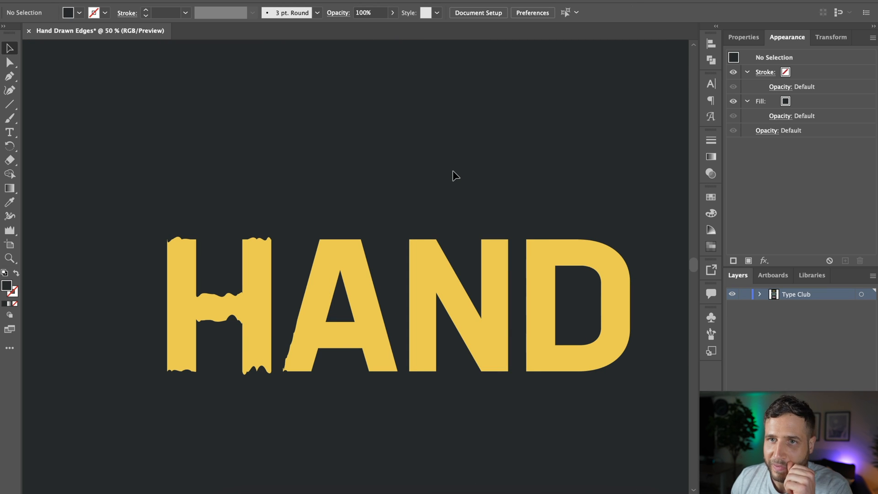
mouse_move(29, 236)
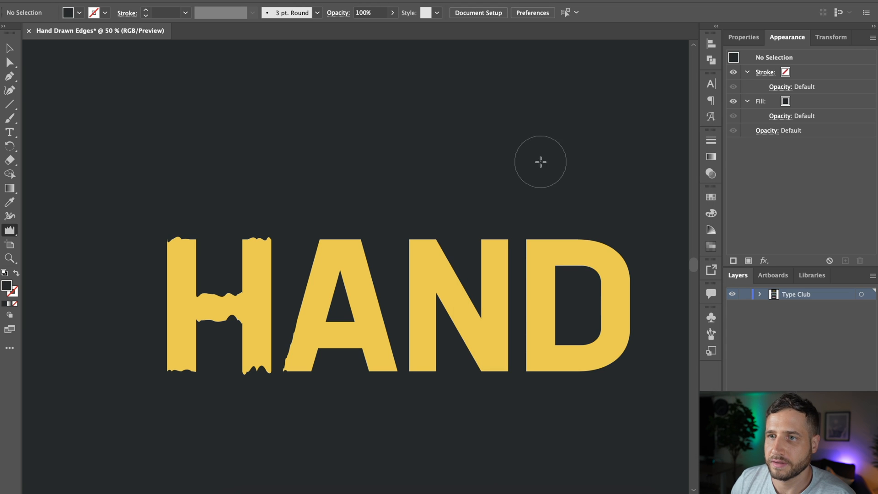
mouse_move(256, 156)
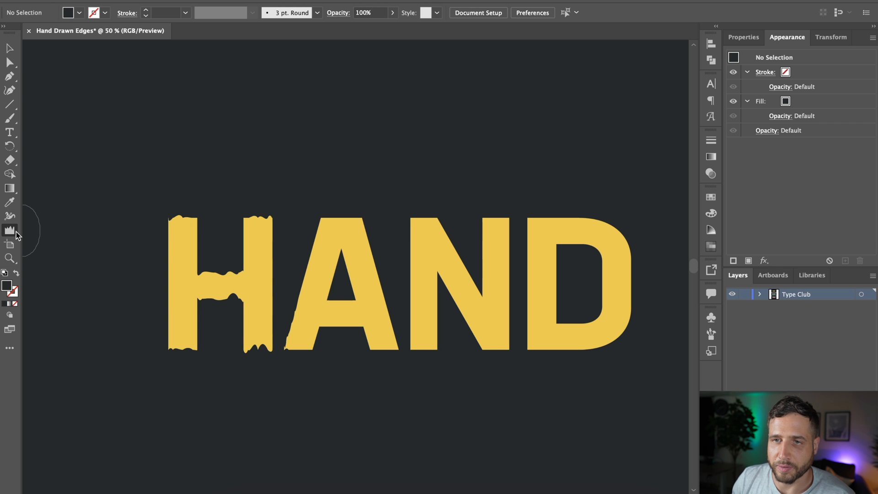
Step: Set the wrinkle brush to 10% intensity with detail level 4
double_click(9, 231)
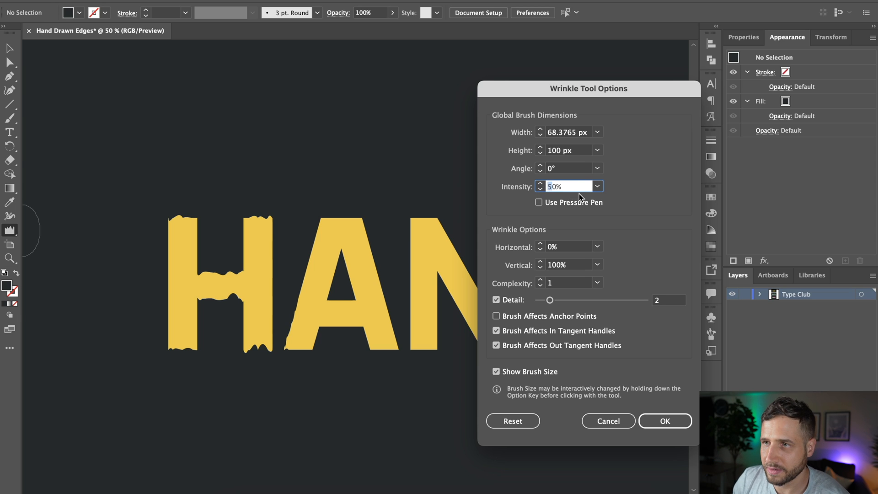
text(10%)
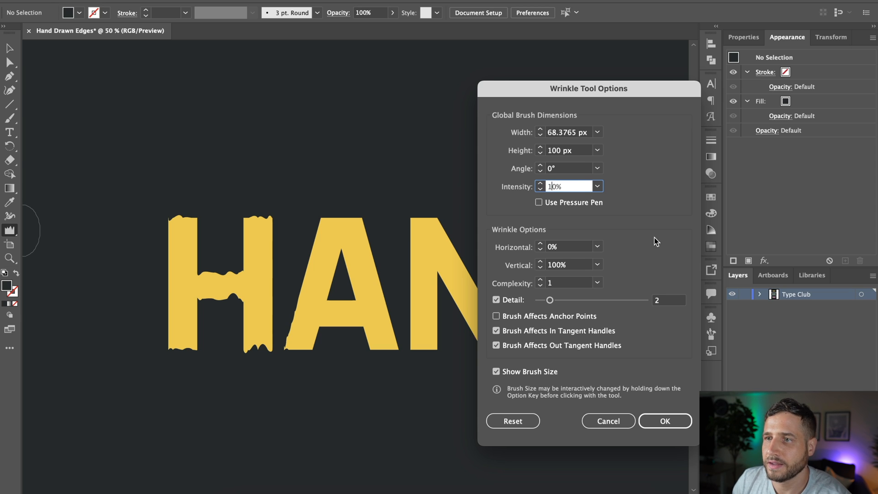
click(567, 282)
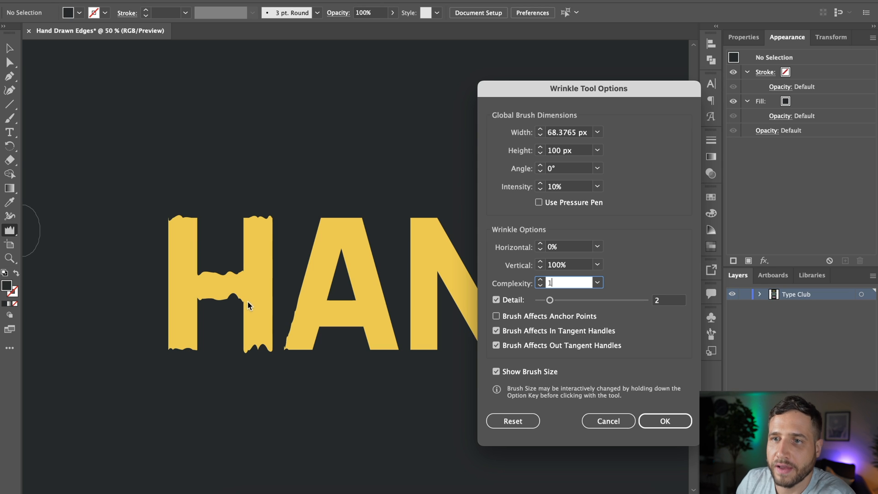
mouse_move(210, 338)
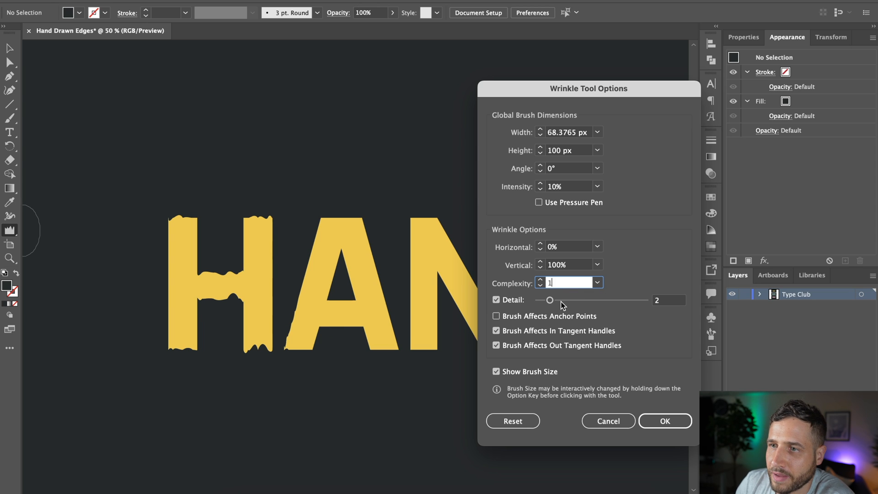
drag(550, 300, 573, 300)
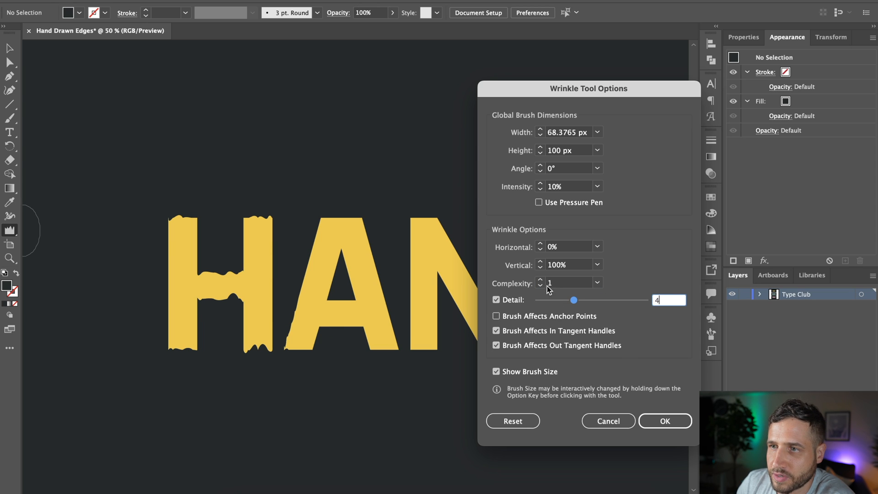
click(664, 421)
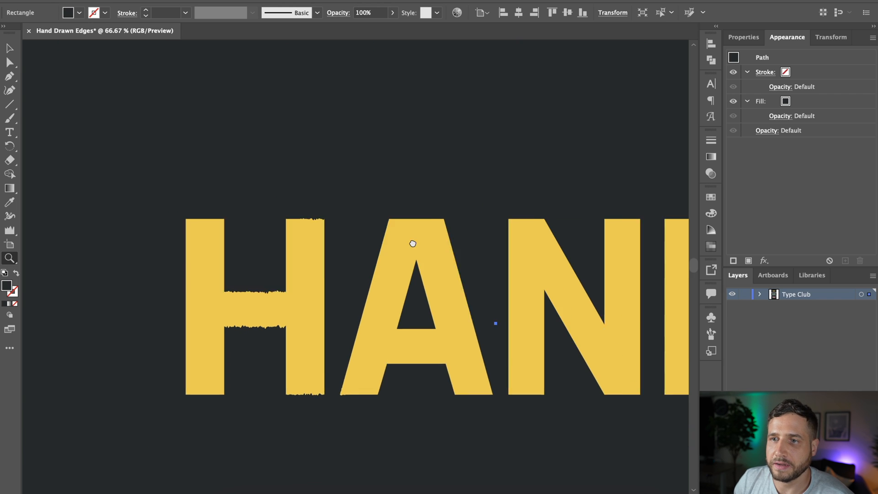
Step: Wrinkle the H and A edges further, then return to the brush settings
double_click(9, 231)
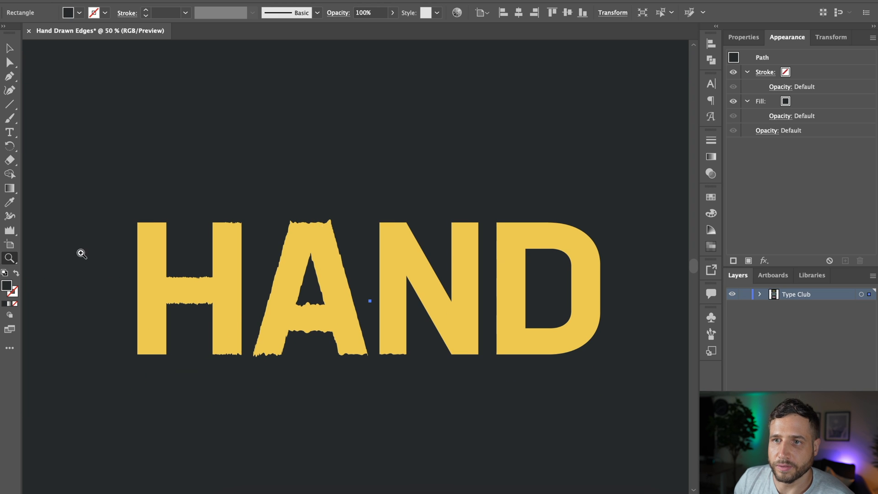
double_click(10, 230)
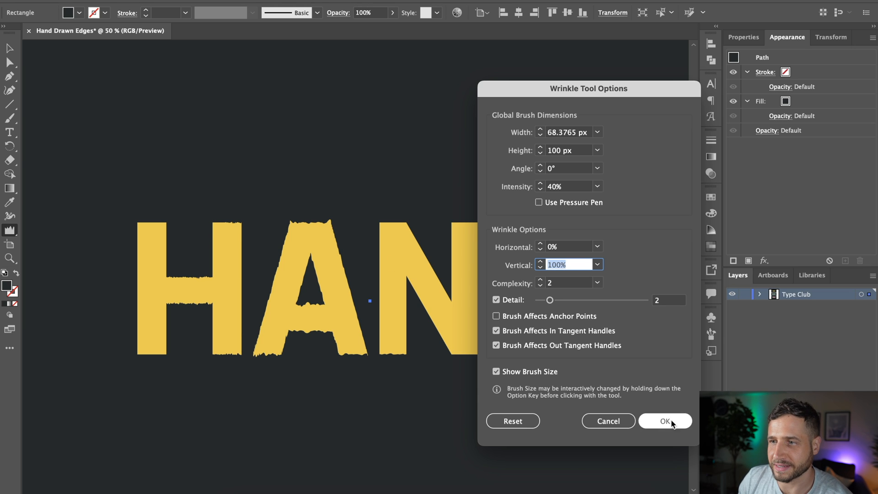
Step: Apply 40% intensity and complexity 2 to the wrinkle brush
click(665, 421)
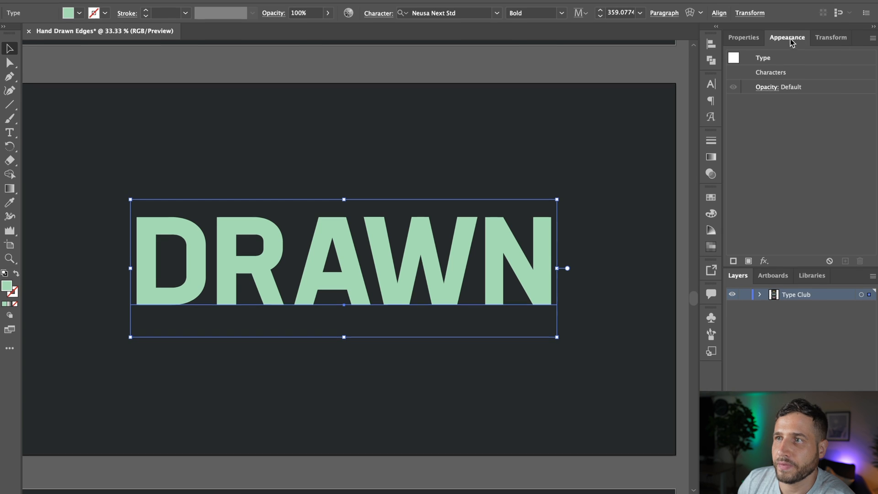
Step: Show the Appearance attributes of the selected DRAWN text
click(303, 8)
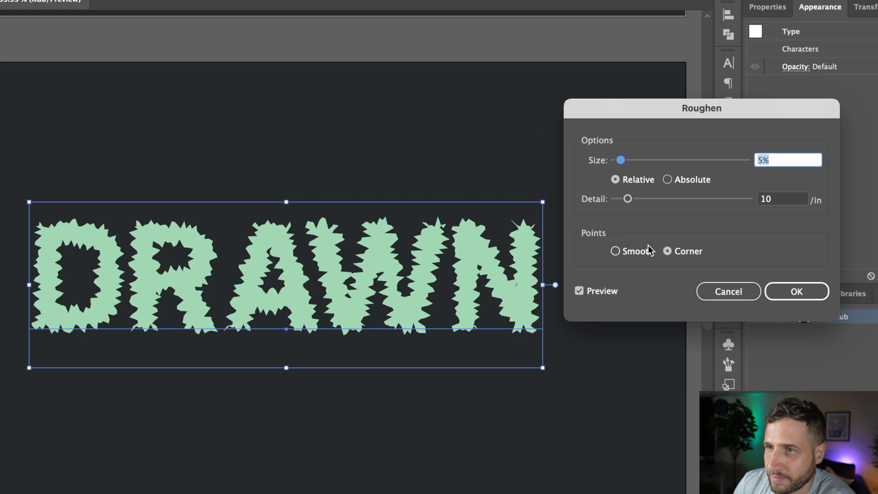
mouse_move(643, 254)
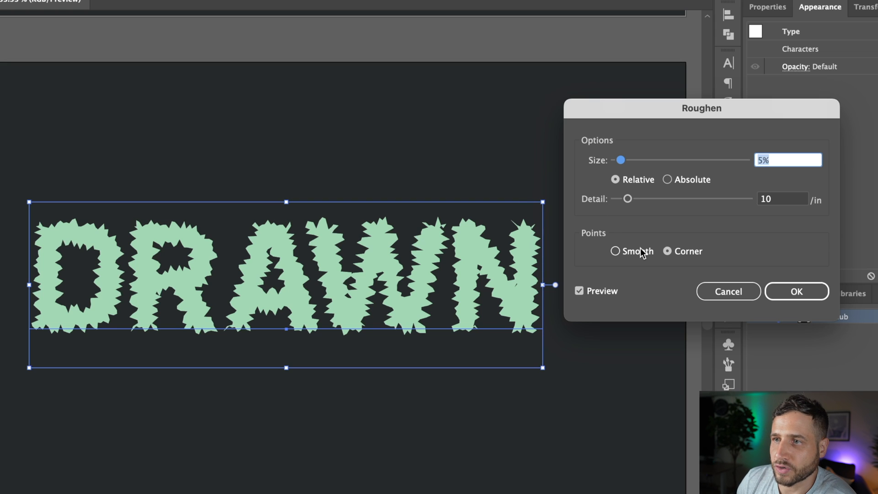
Step: Preview Roughen on DRAWN with a larger size and smooth points
click(616, 251)
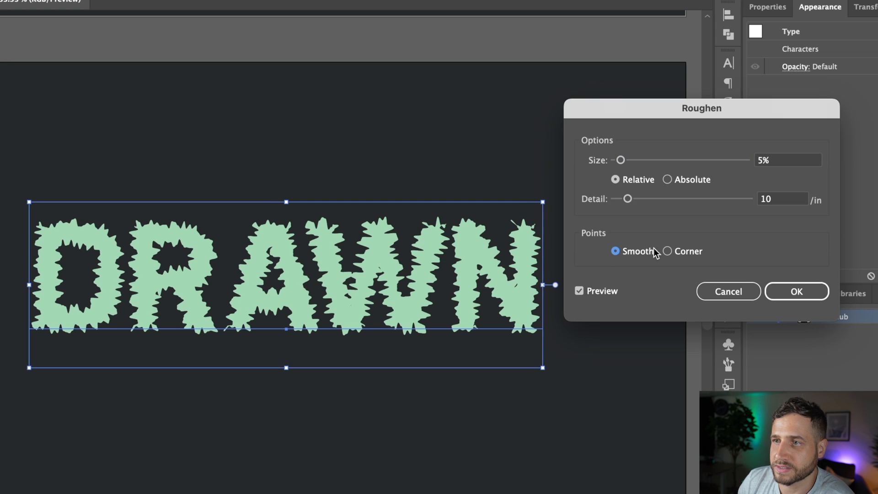
click(667, 250)
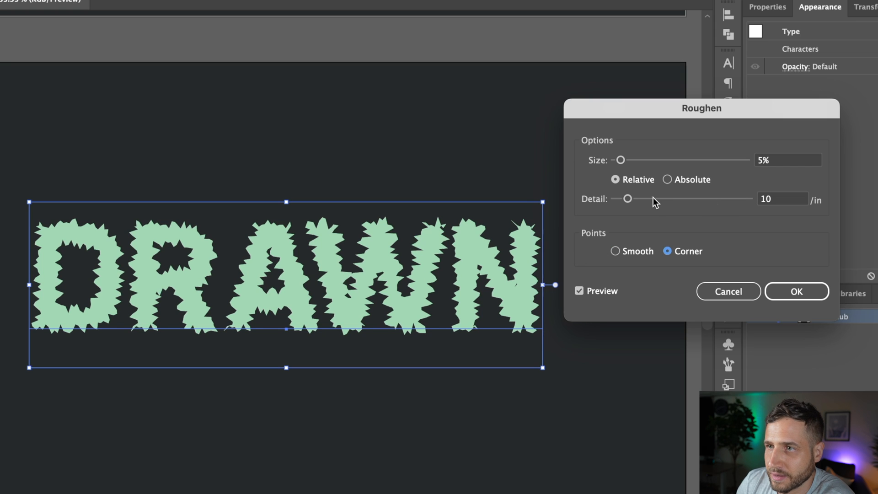
drag(621, 160, 634, 159)
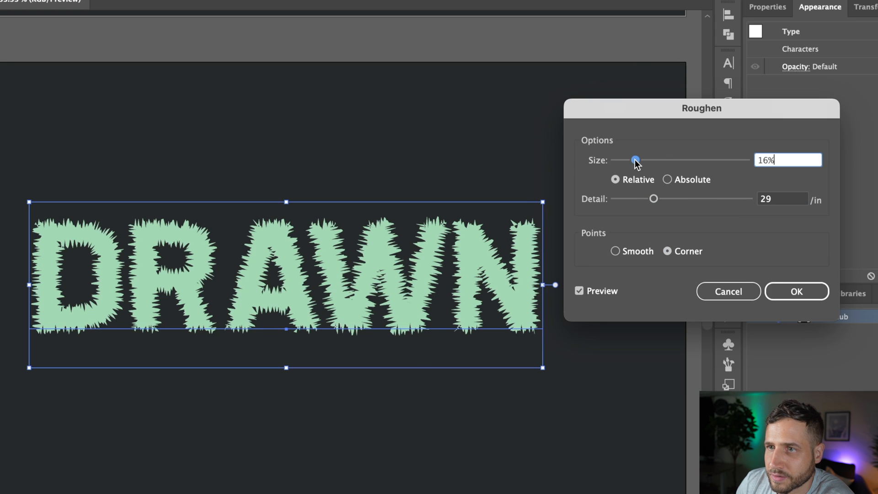
click(616, 250)
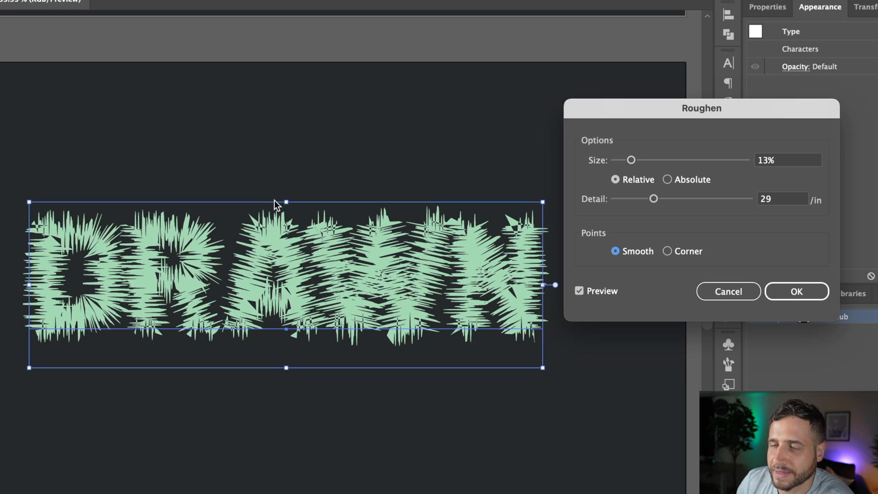
mouse_move(216, 224)
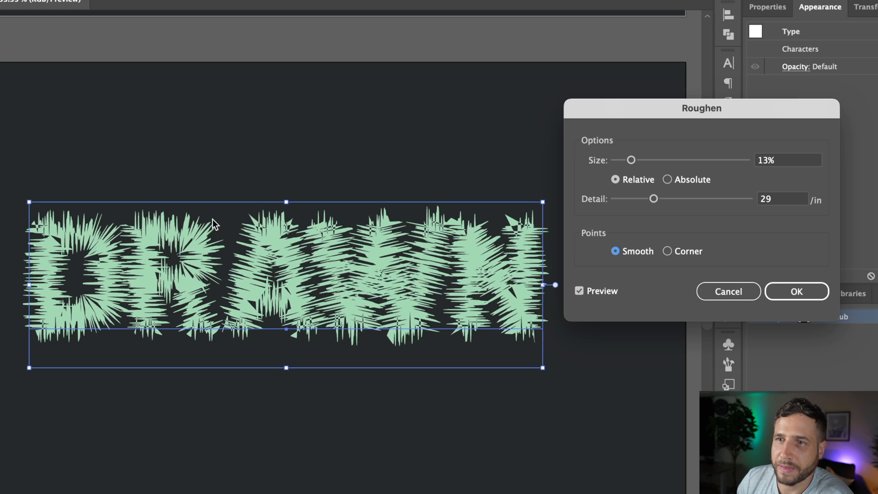
mouse_move(660, 221)
text(1)
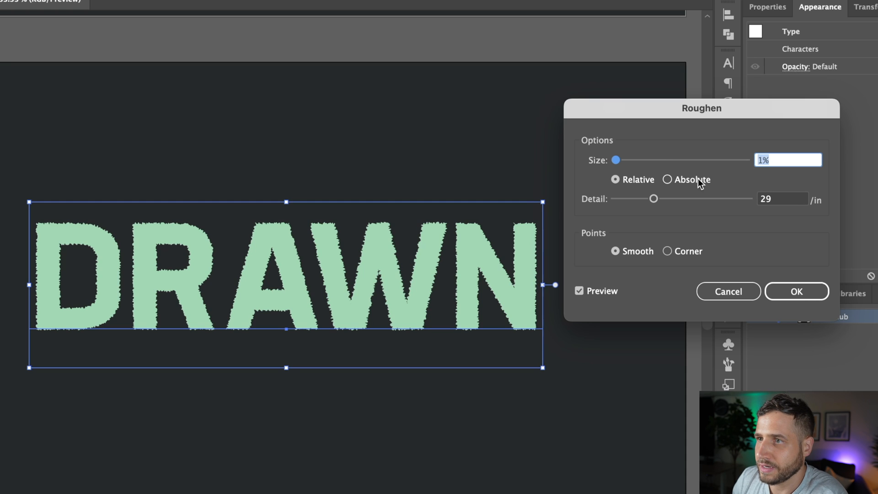
mouse_move(752, 171)
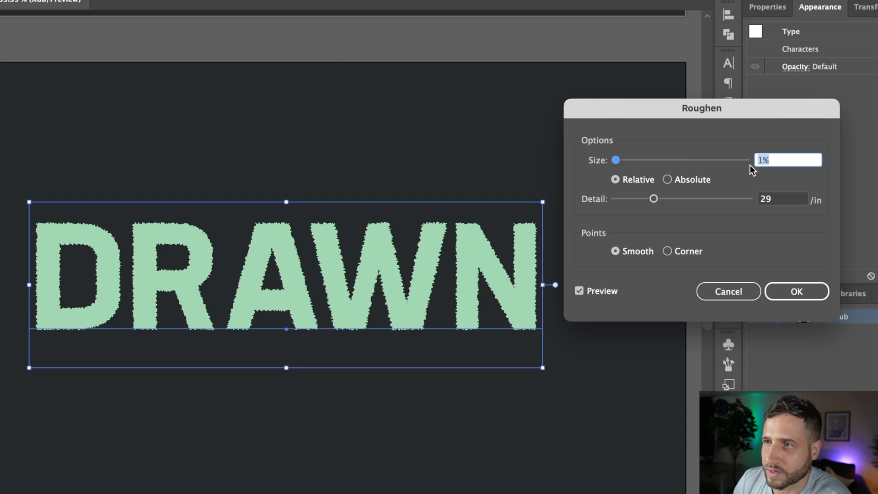
Step: Confirm a subtle Roughen on DRAWN: 2 px absolute size, detail about 5, smooth points
click(667, 179)
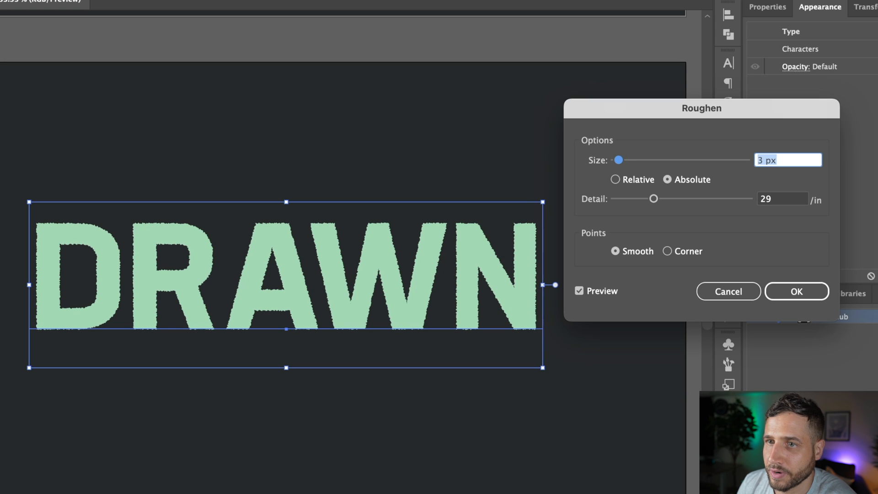
drag(653, 198, 636, 198)
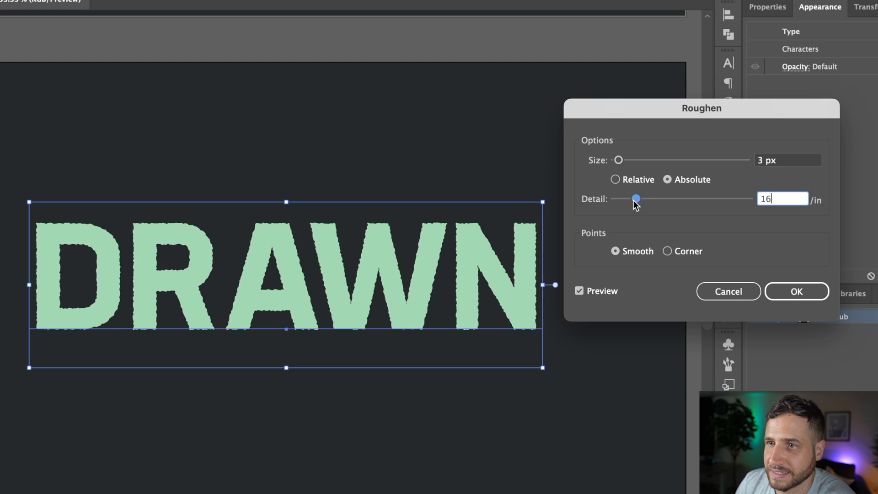
drag(636, 199, 628, 198)
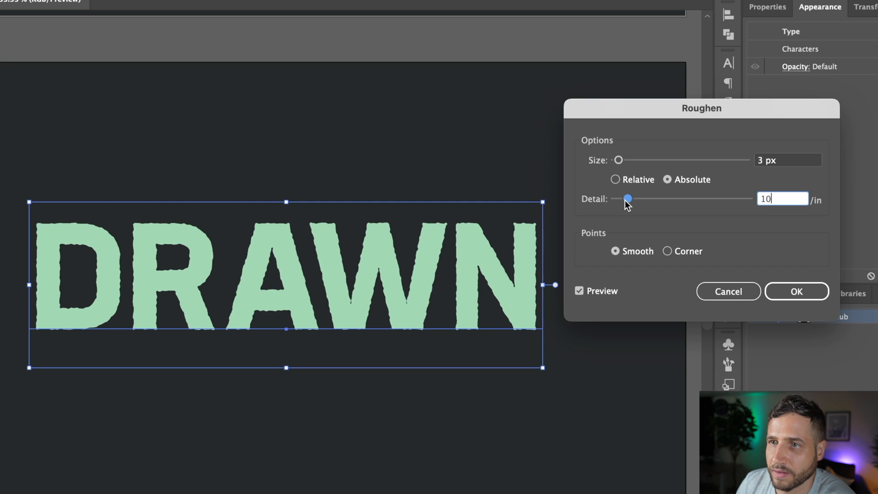
drag(628, 198, 625, 199)
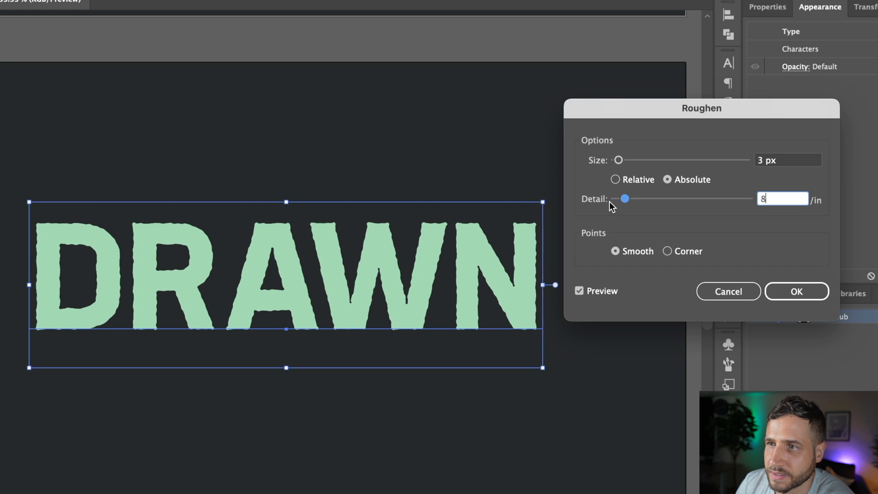
drag(626, 199, 620, 199)
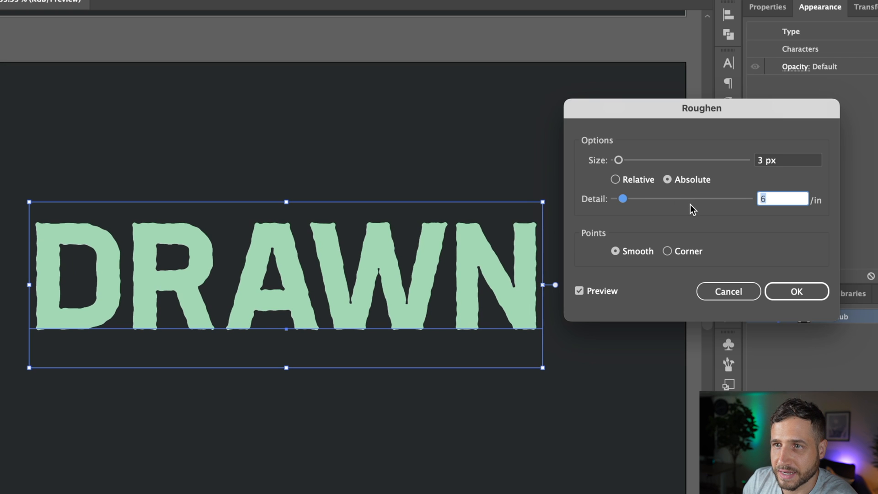
click(787, 160)
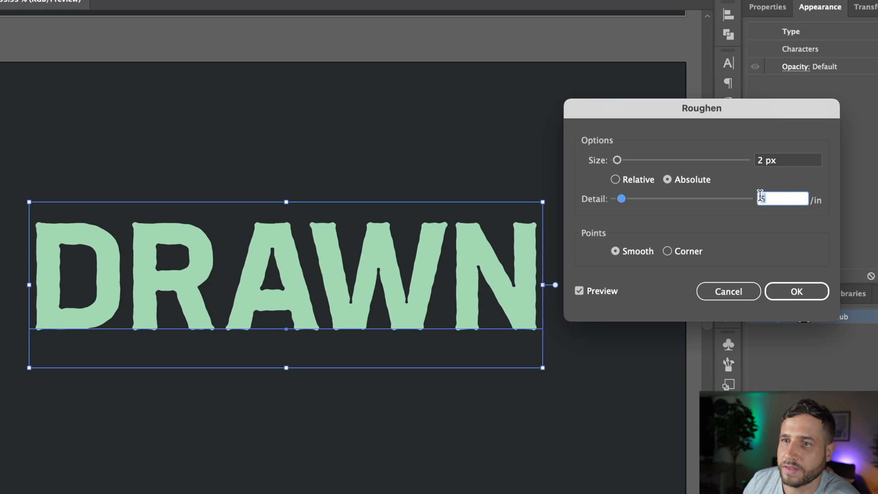
click(796, 291)
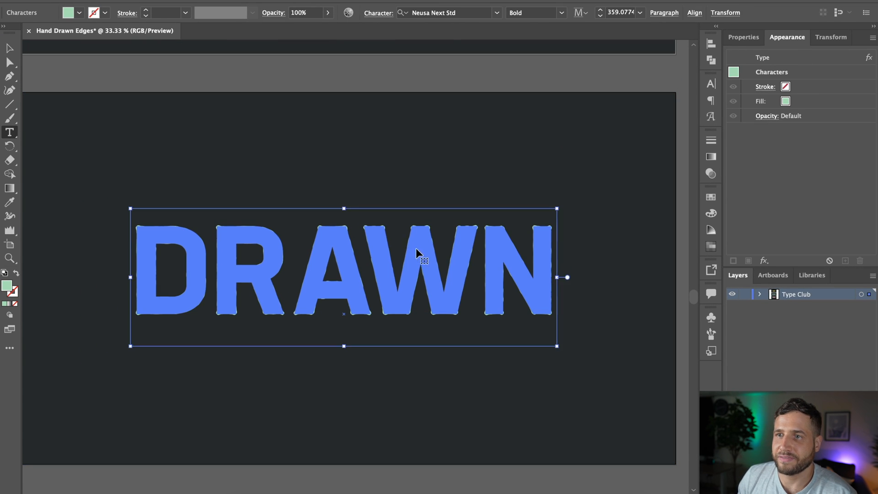
text(TEX)
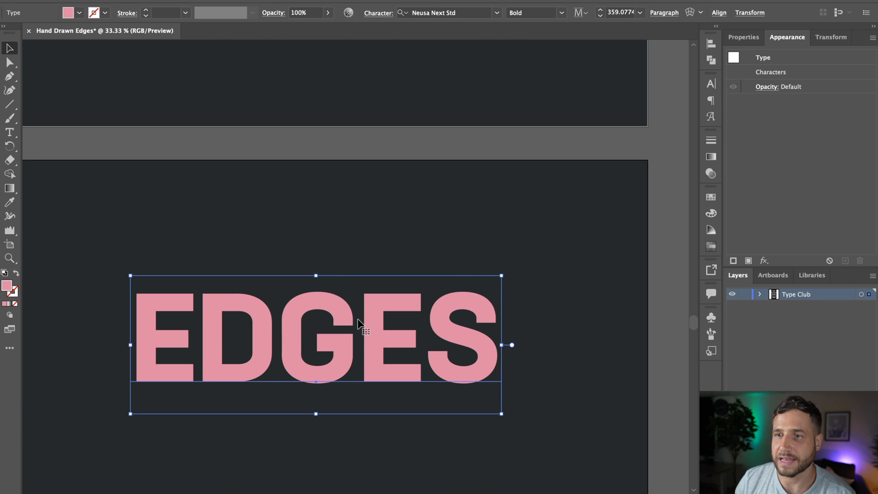
mouse_move(359, 317)
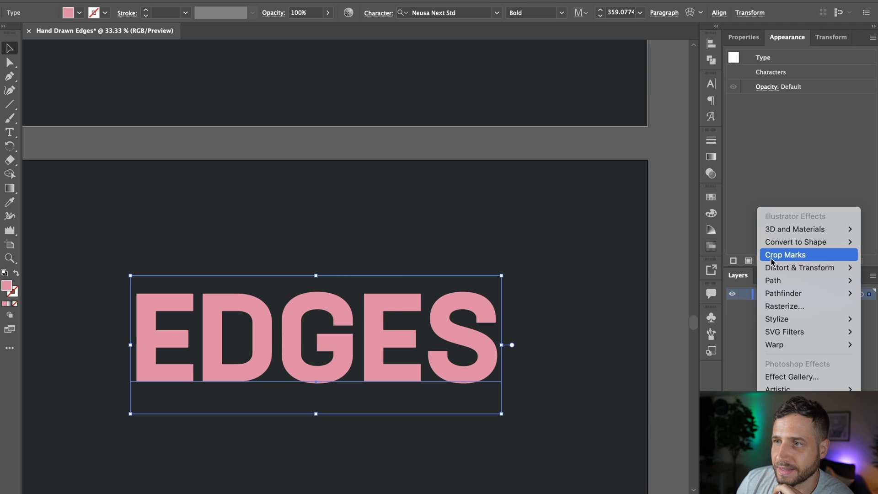
mouse_move(767, 203)
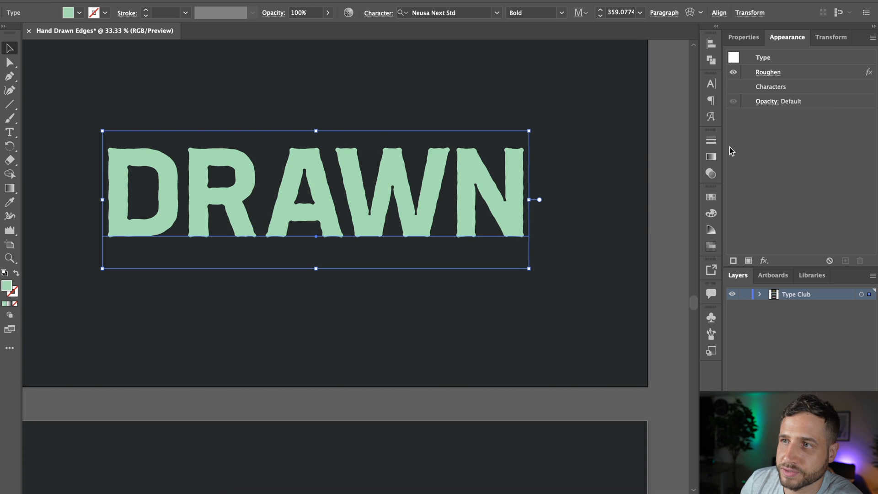
Step: Preview a 15 px Roughen size on DRAWN, discard it, and return to plain EDGES
click(588, 309)
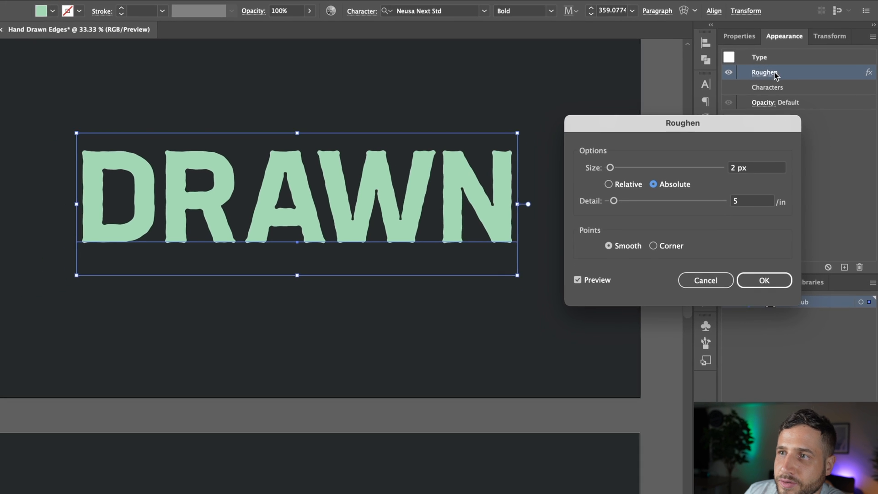
drag(610, 167, 632, 164)
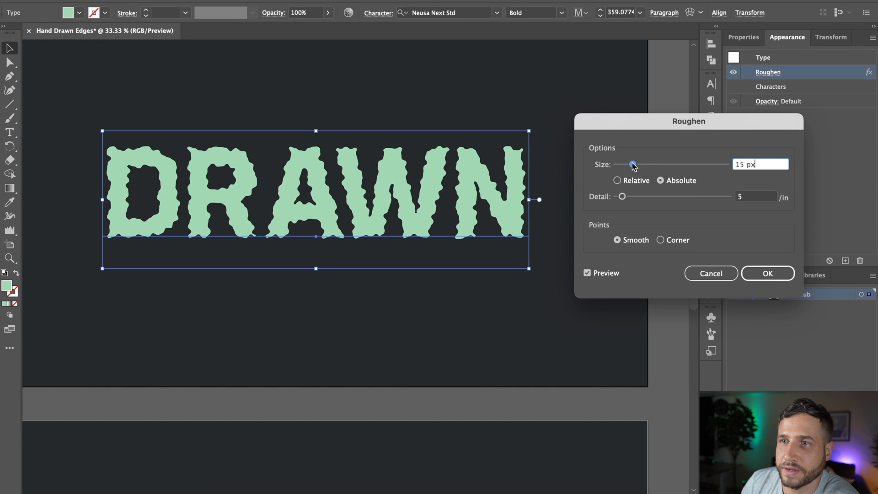
click(768, 273)
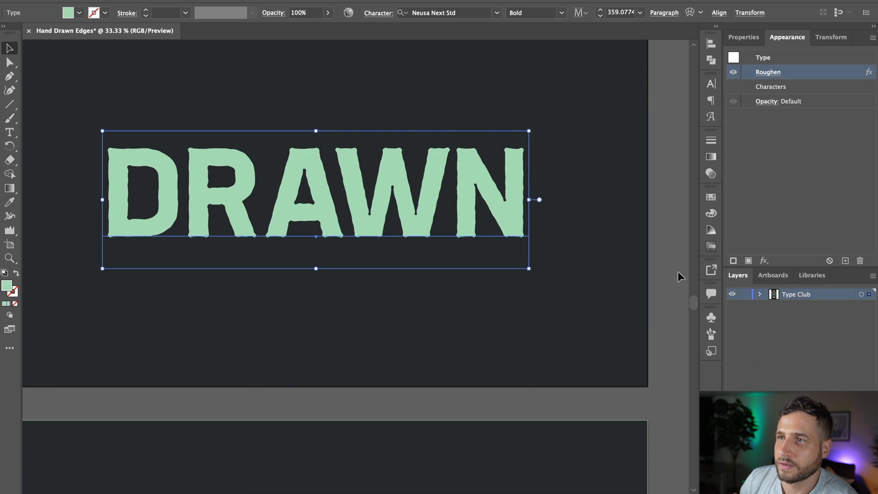
scroll(down, 3)
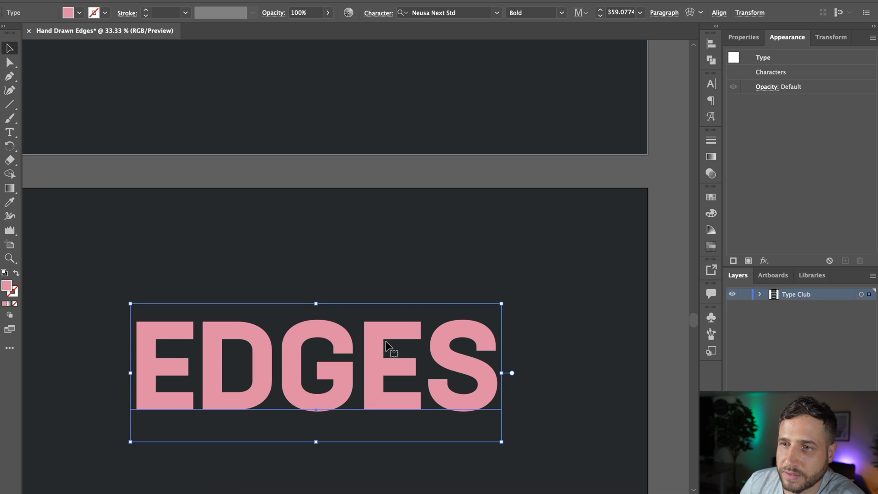
click(238, 8)
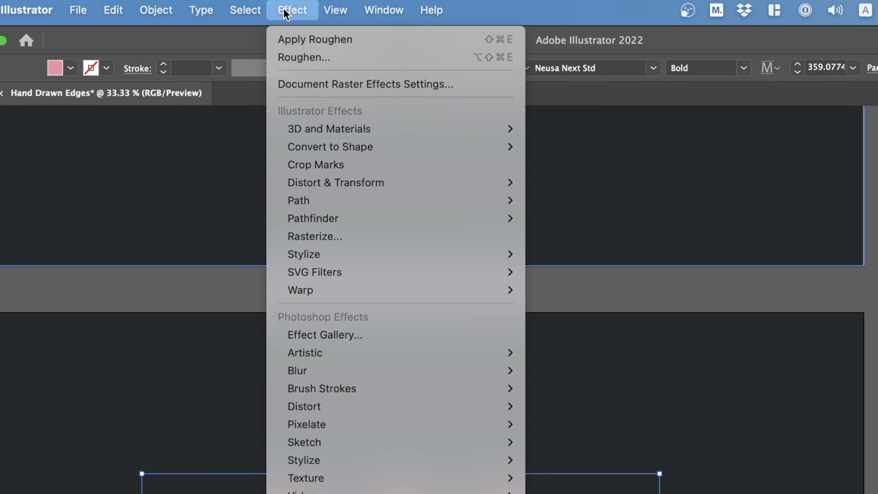
mouse_move(334, 183)
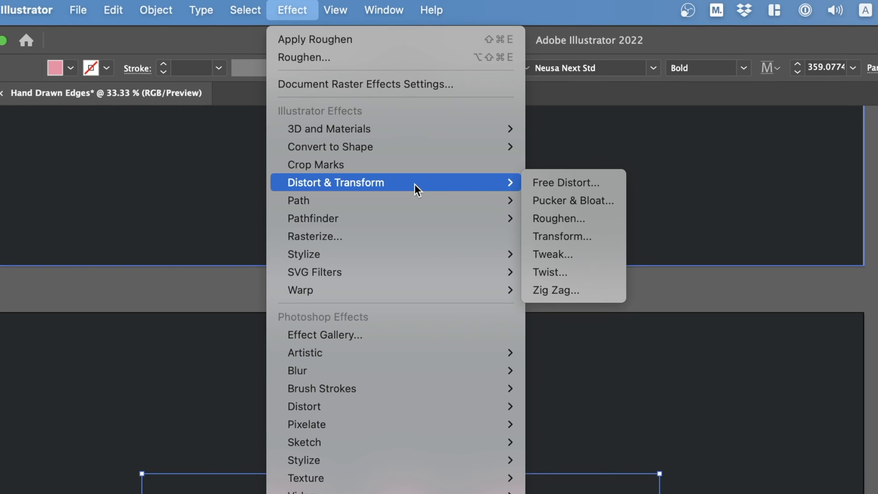
click(558, 218)
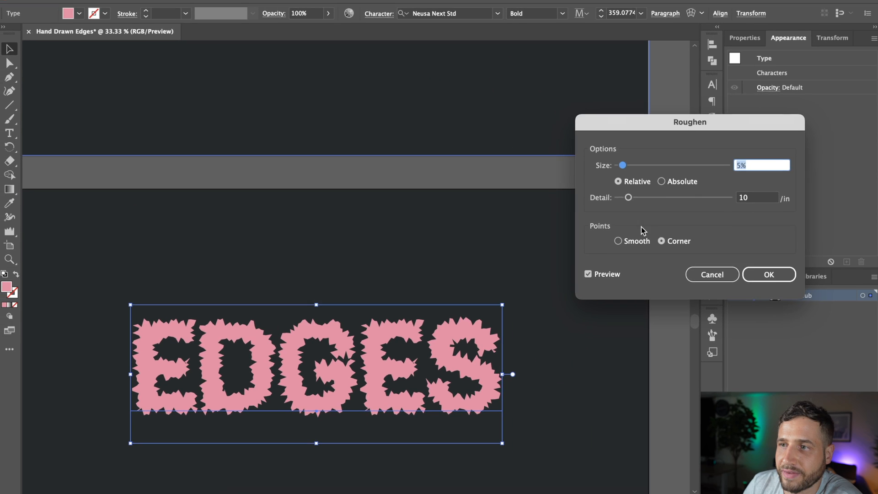
click(769, 274)
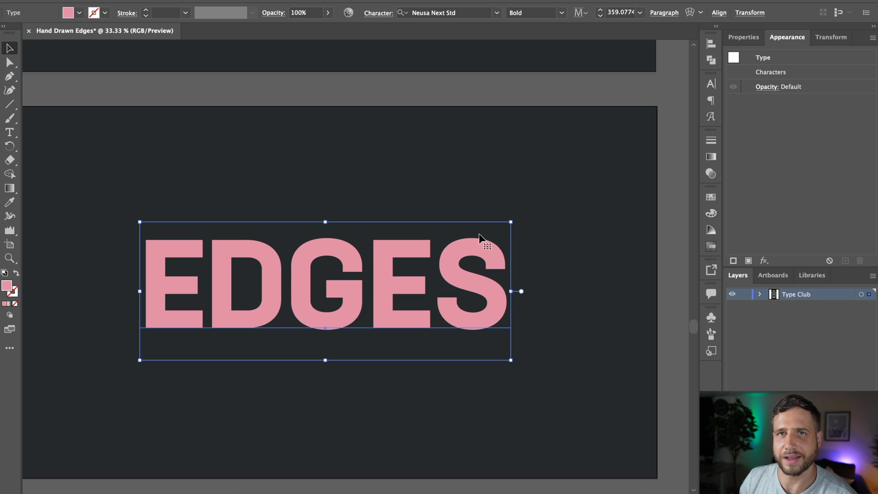
mouse_move(438, 266)
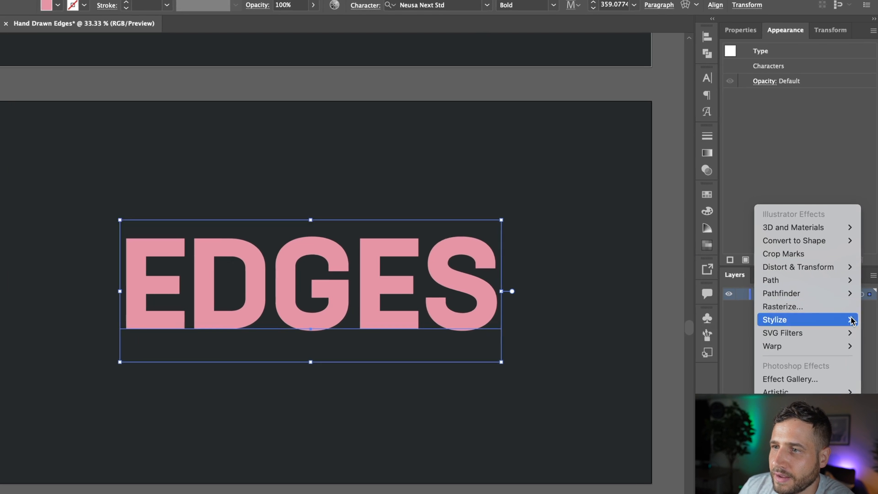
mouse_move(774, 320)
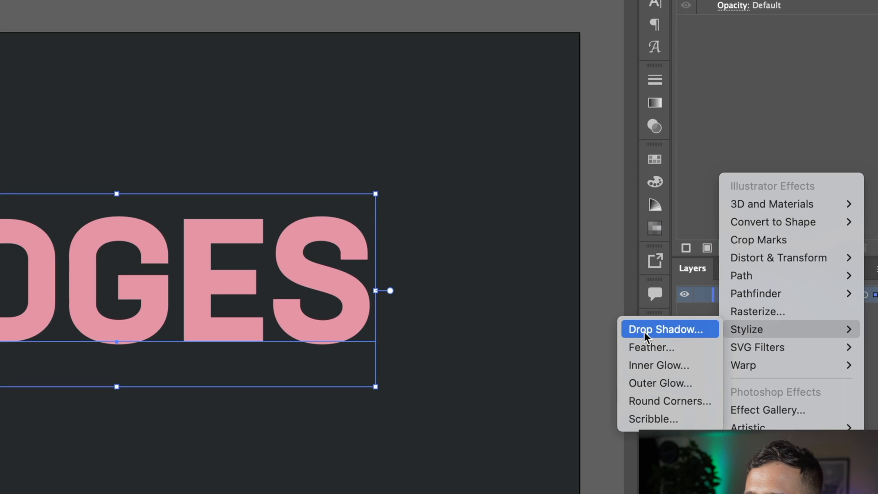
Step: Add a Scribble effect to EDGES and preview the Childlike, Dense and Sharp presets
click(653, 419)
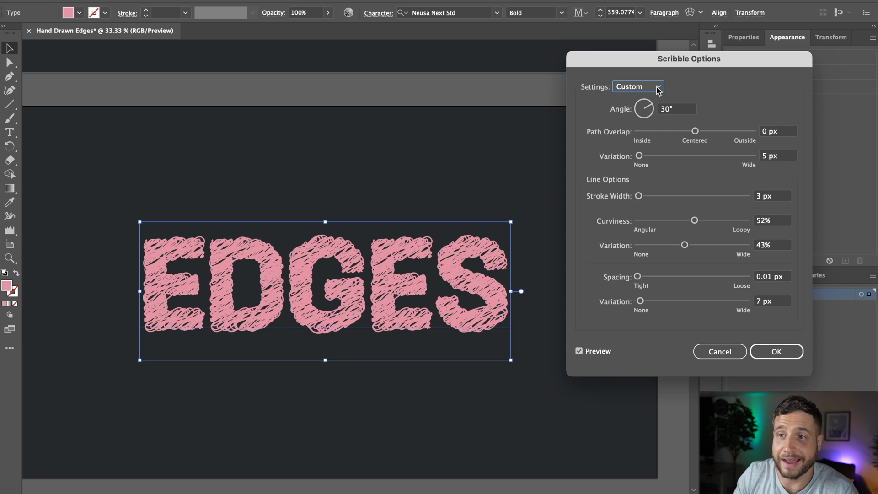
mouse_move(641, 94)
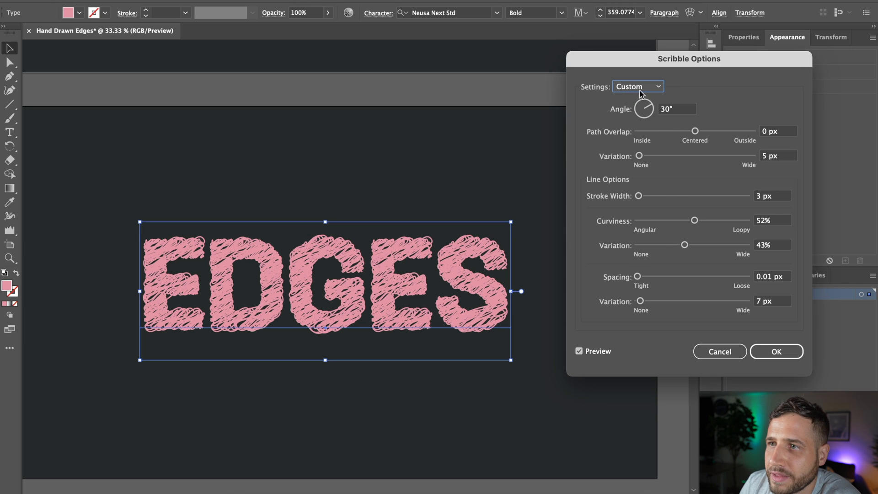
click(638, 86)
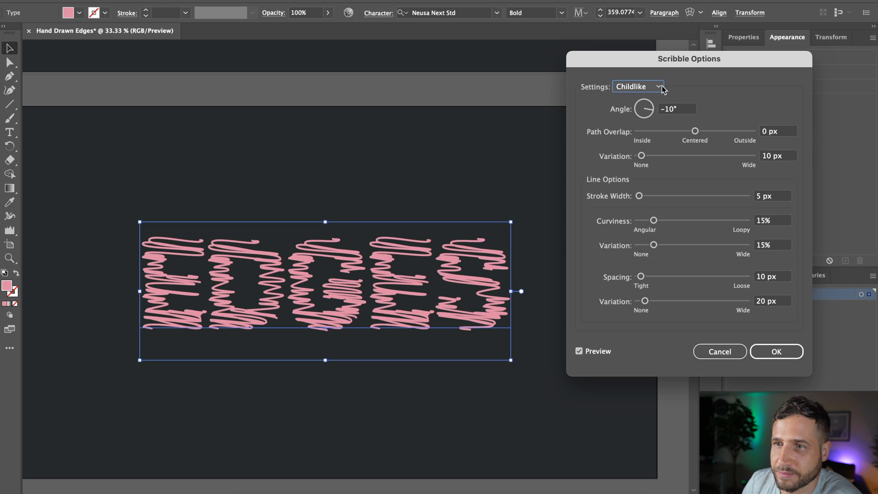
click(638, 86)
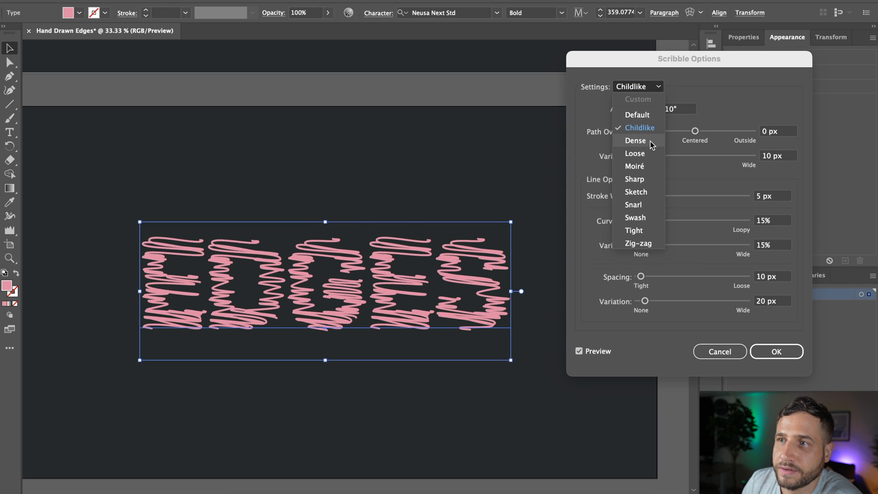
click(634, 140)
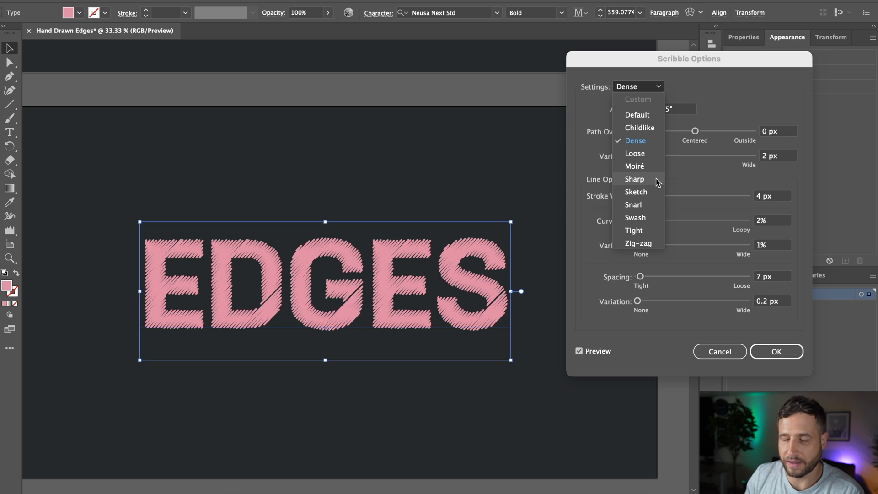
click(635, 178)
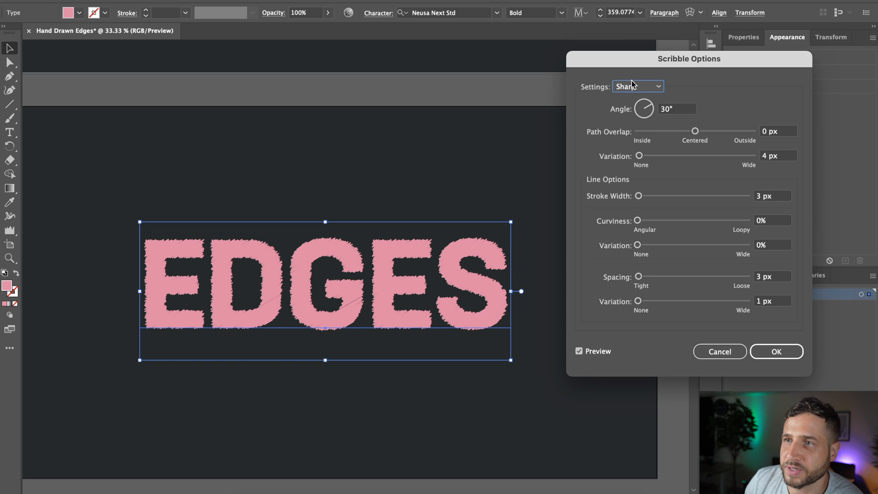
Step: Compare the Sketch and Snarl presets, then settle on Sharp and confirm it
click(637, 86)
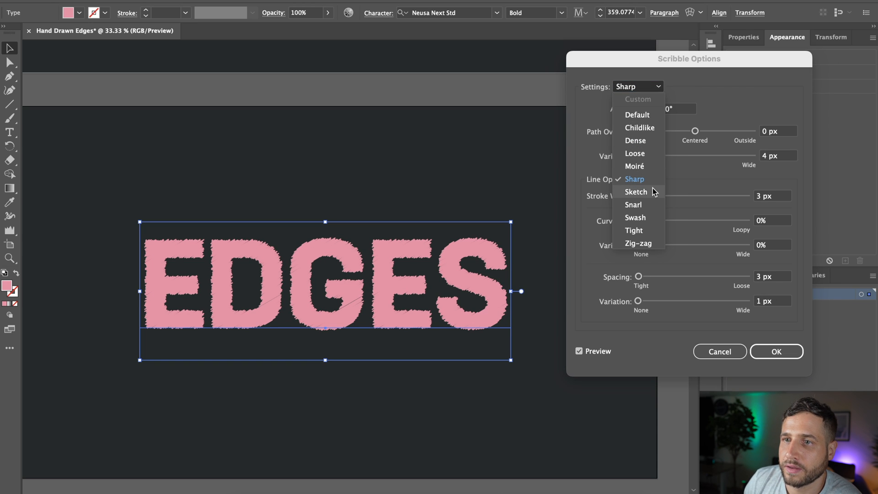
click(635, 191)
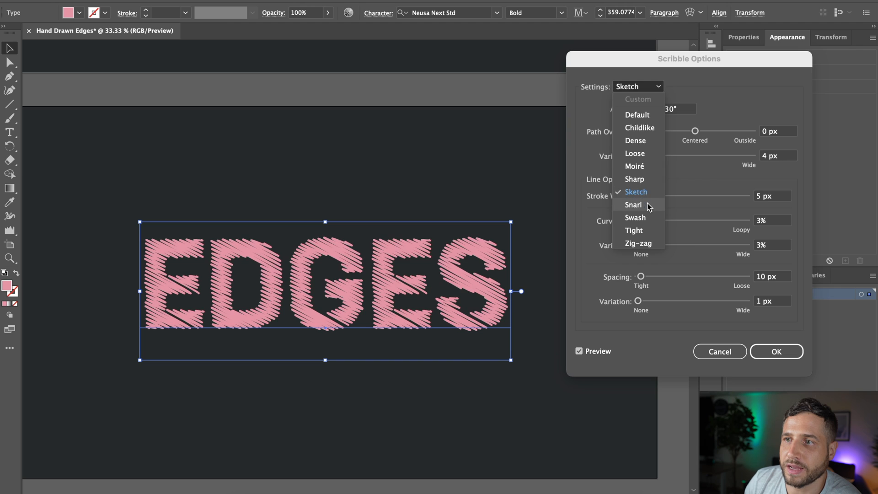
click(633, 204)
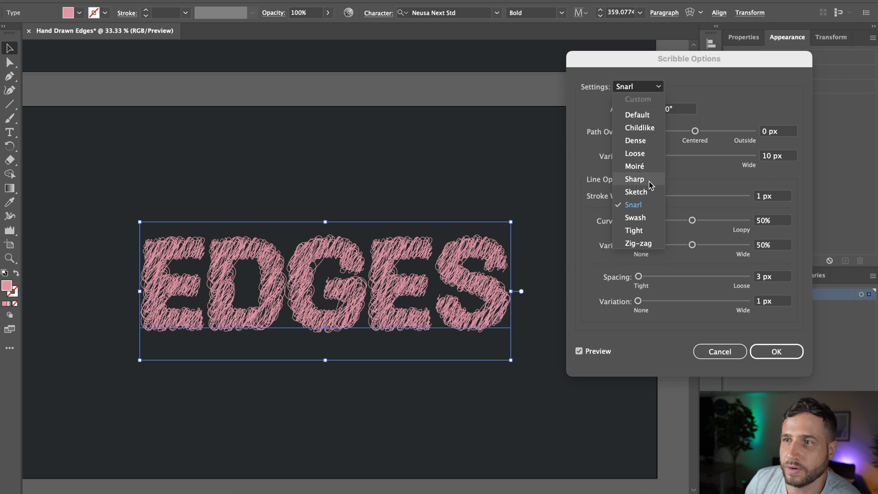
click(635, 178)
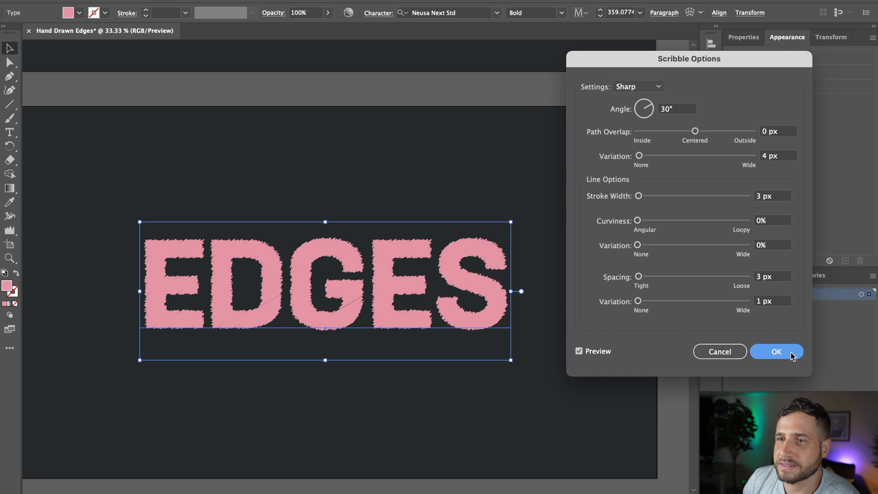
click(776, 352)
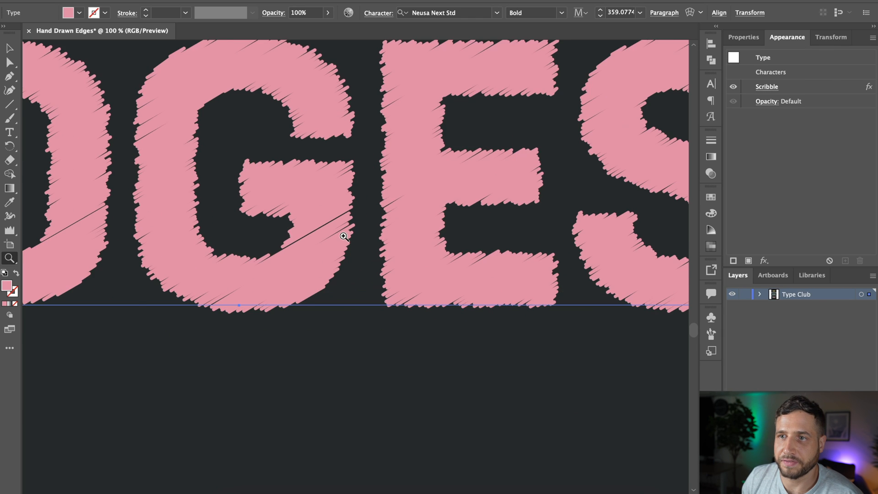
Step: Inspect the jagged EDGES letters and reopen their Scribble settings for a 1 px stroke
click(343, 235)
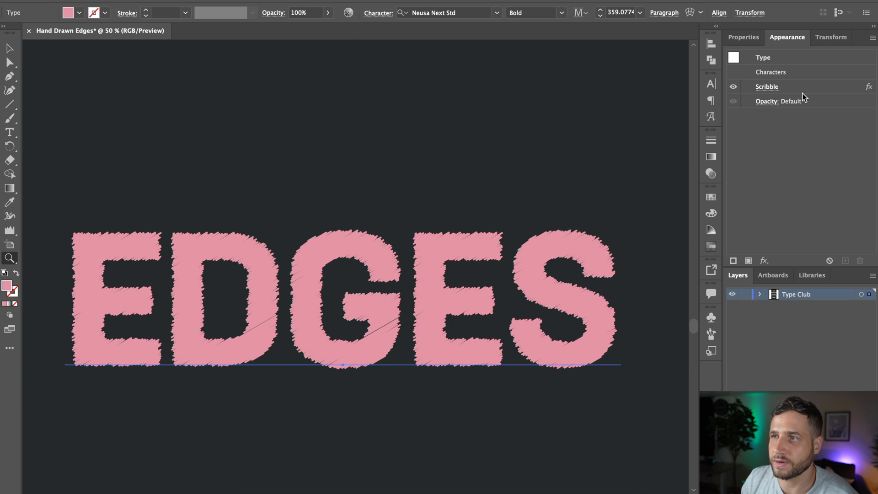
click(767, 86)
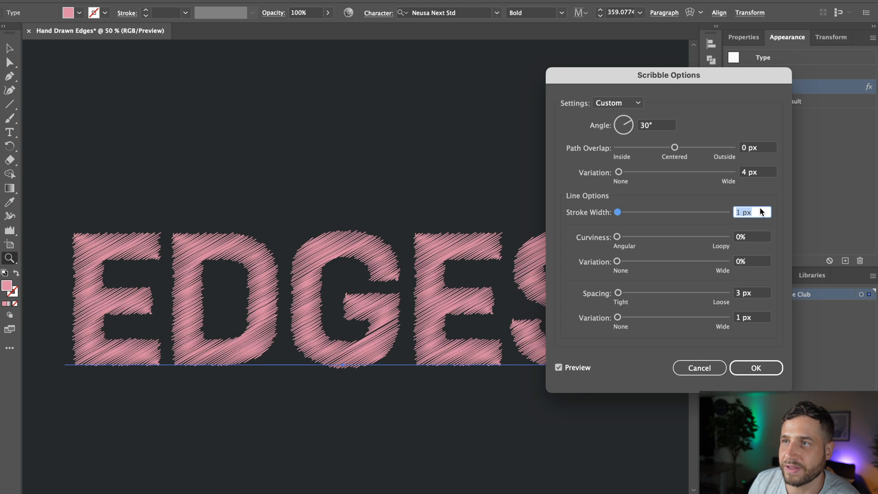
Step: Restore 3 px stroke width, tighten Scribble spacing to 0.01 px and confirm the near-solid EDGES
click(618, 103)
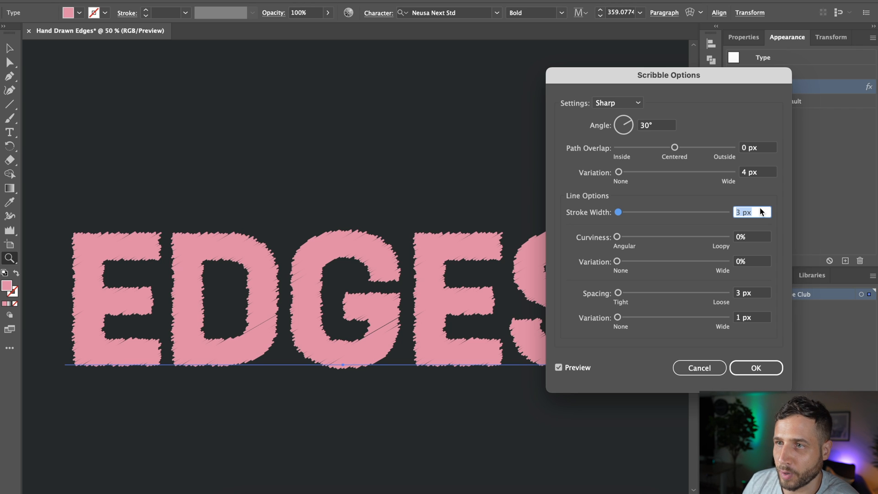
mouse_move(630, 272)
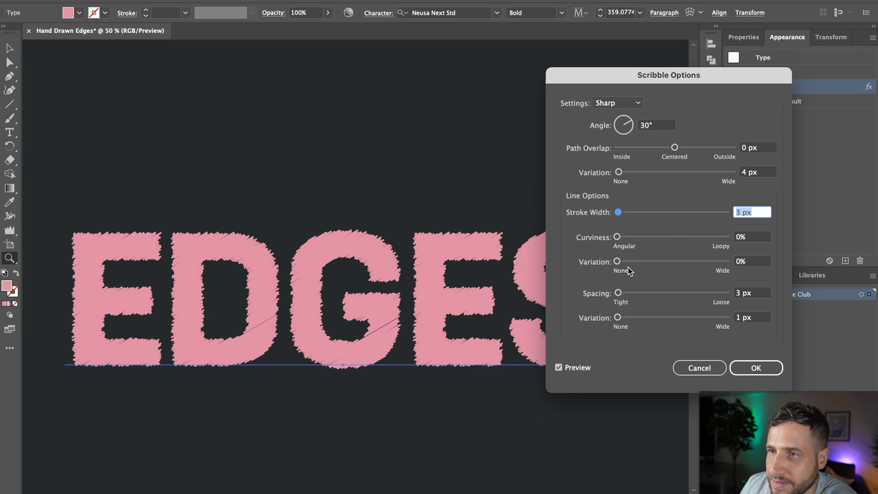
mouse_move(586, 314)
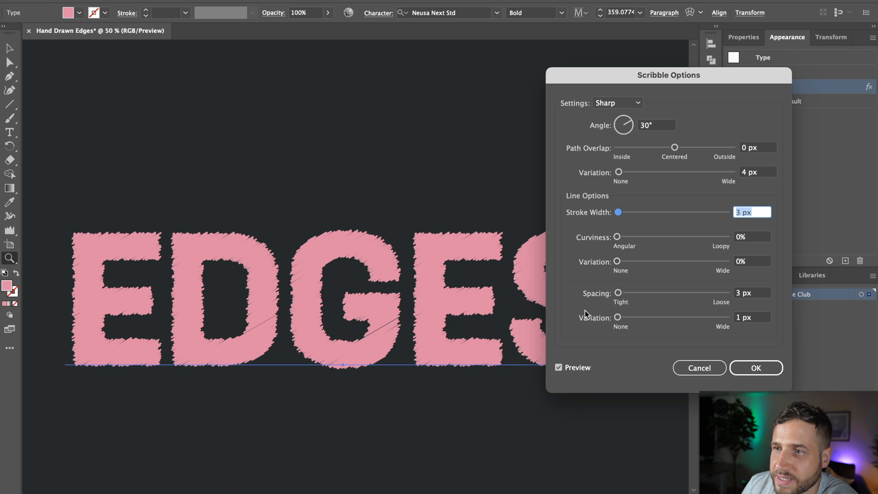
mouse_move(619, 303)
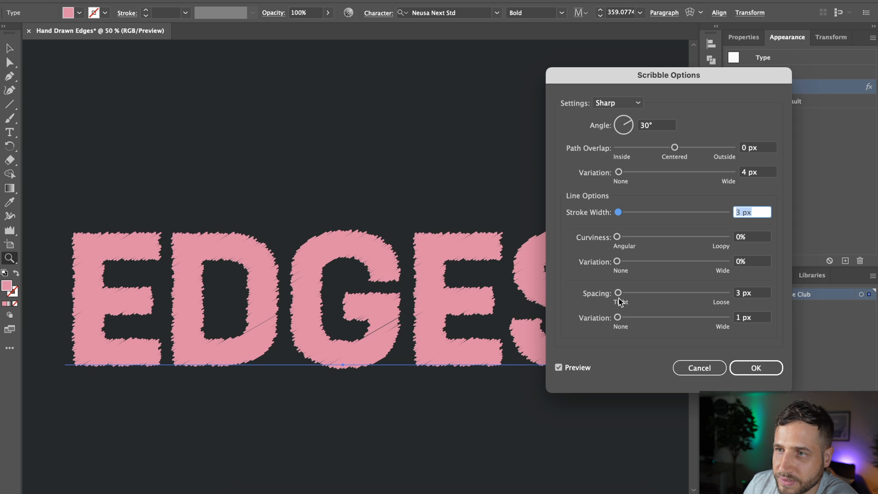
mouse_move(393, 266)
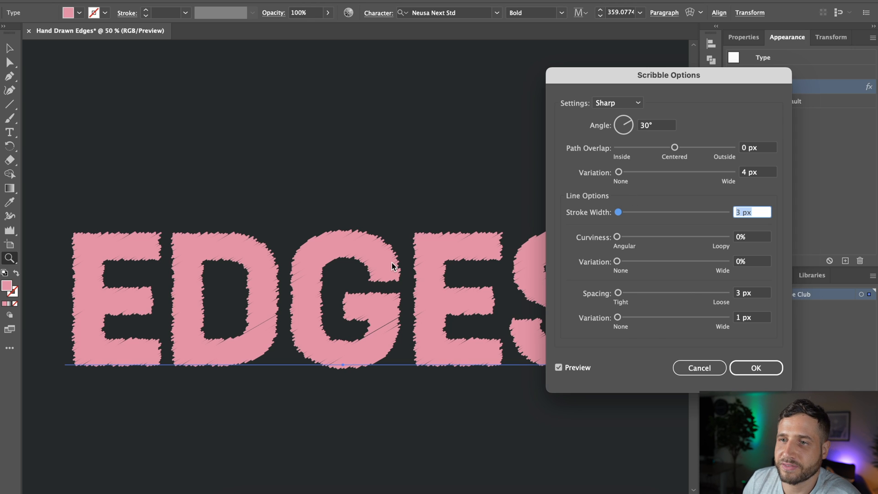
mouse_move(620, 298)
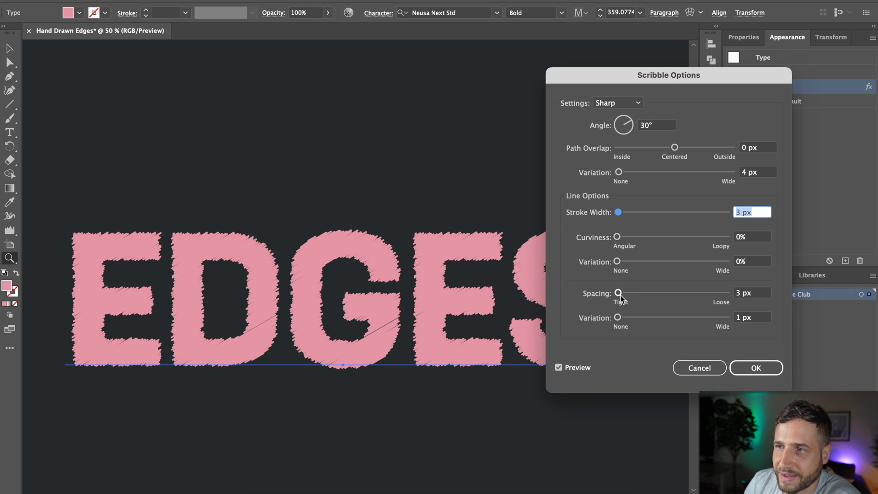
drag(619, 293, 618, 292)
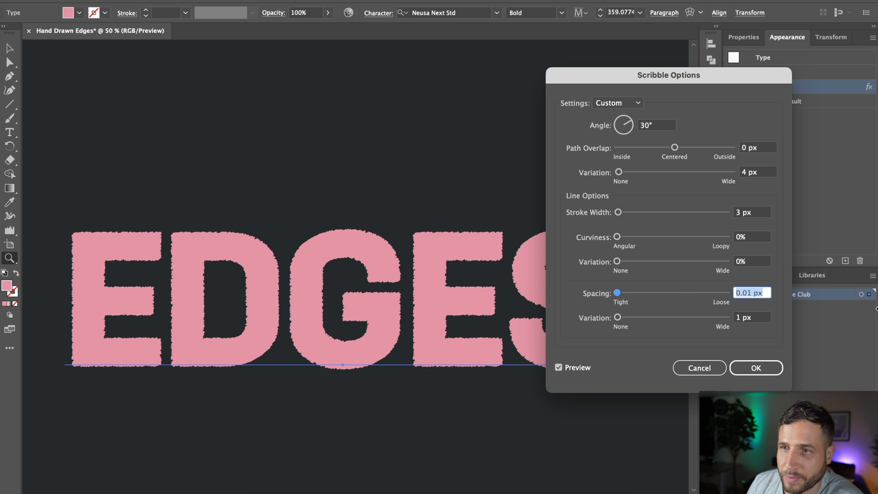
click(755, 368)
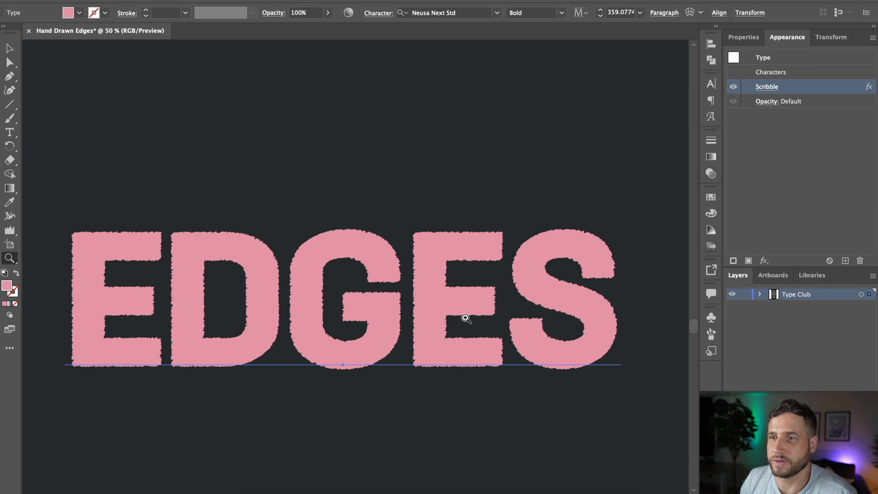
click(464, 319)
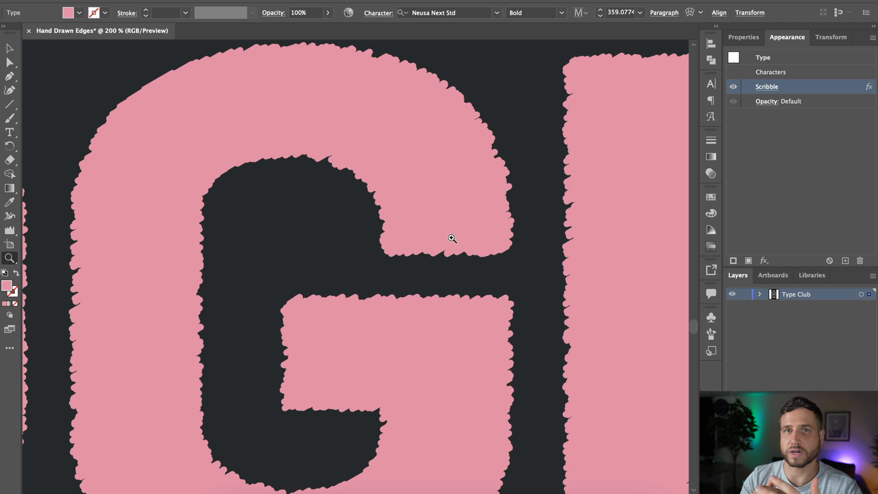
mouse_move(450, 238)
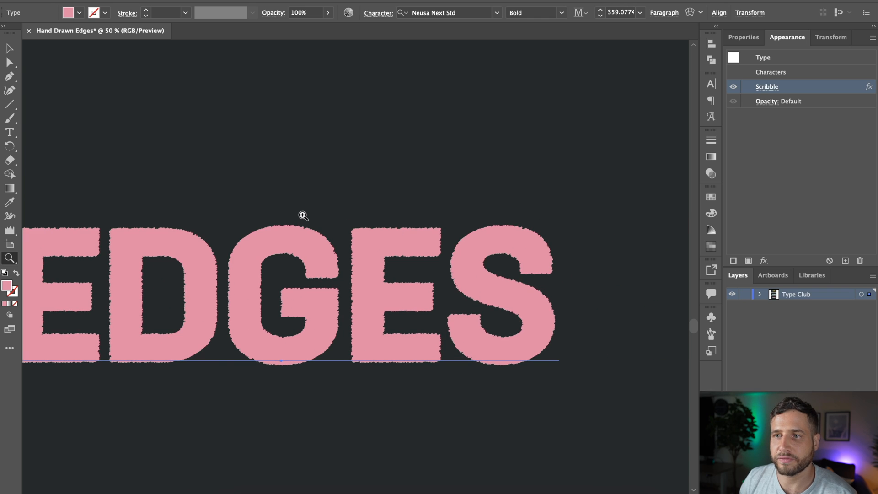
mouse_move(454, 213)
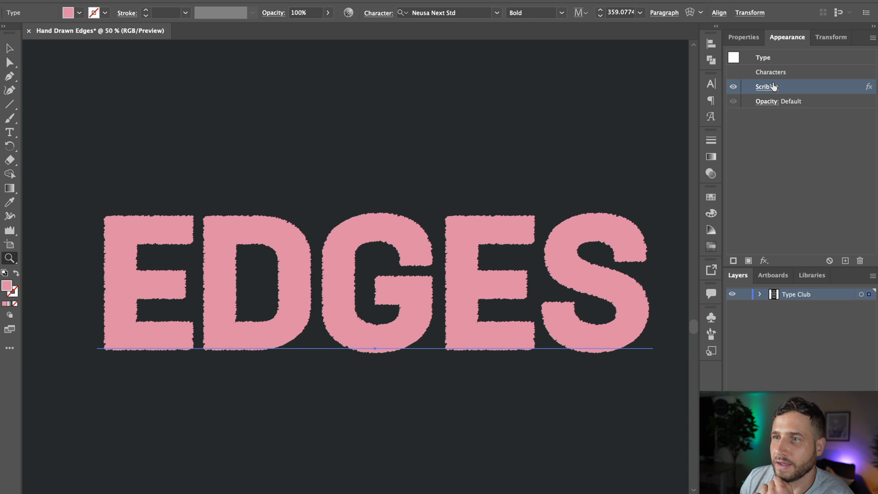
Step: Widen the EDGES Scribble spacing to 5 px so diagonal hatch lines show
double_click(766, 86)
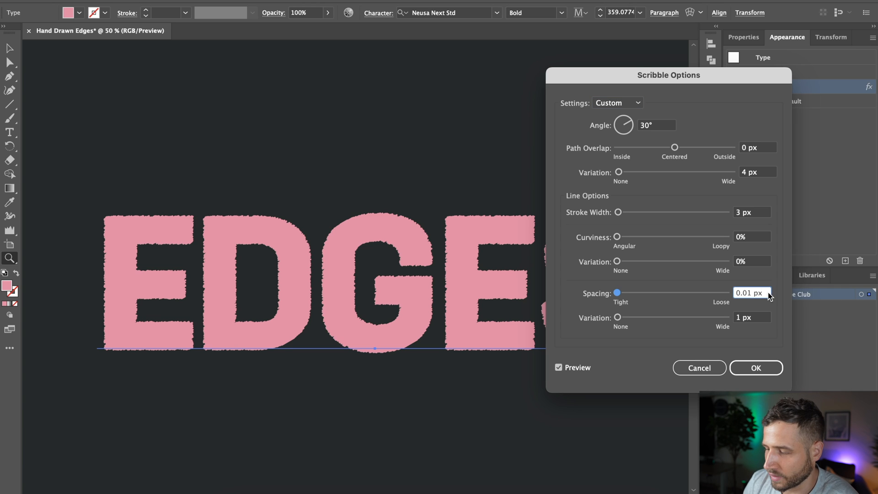
text(5 px)
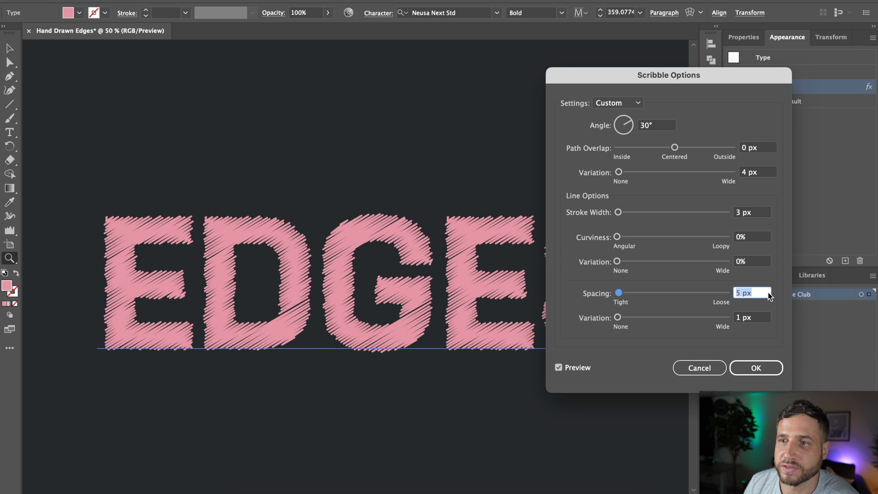
click(756, 368)
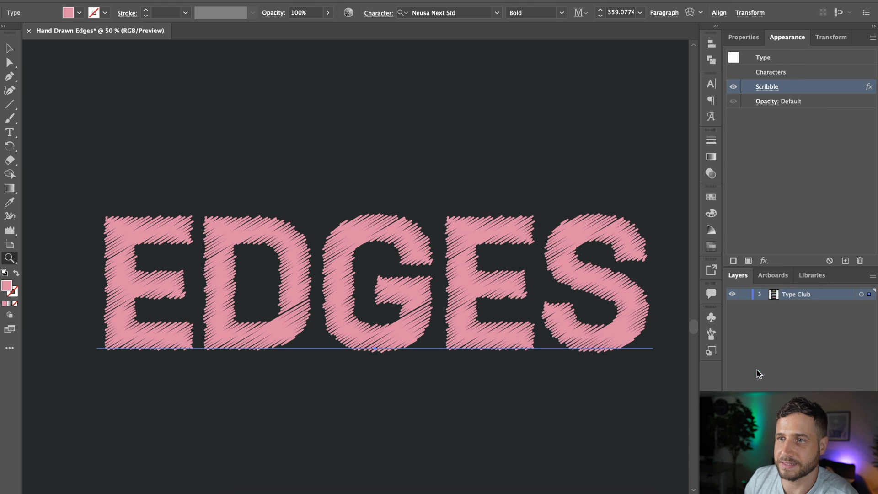